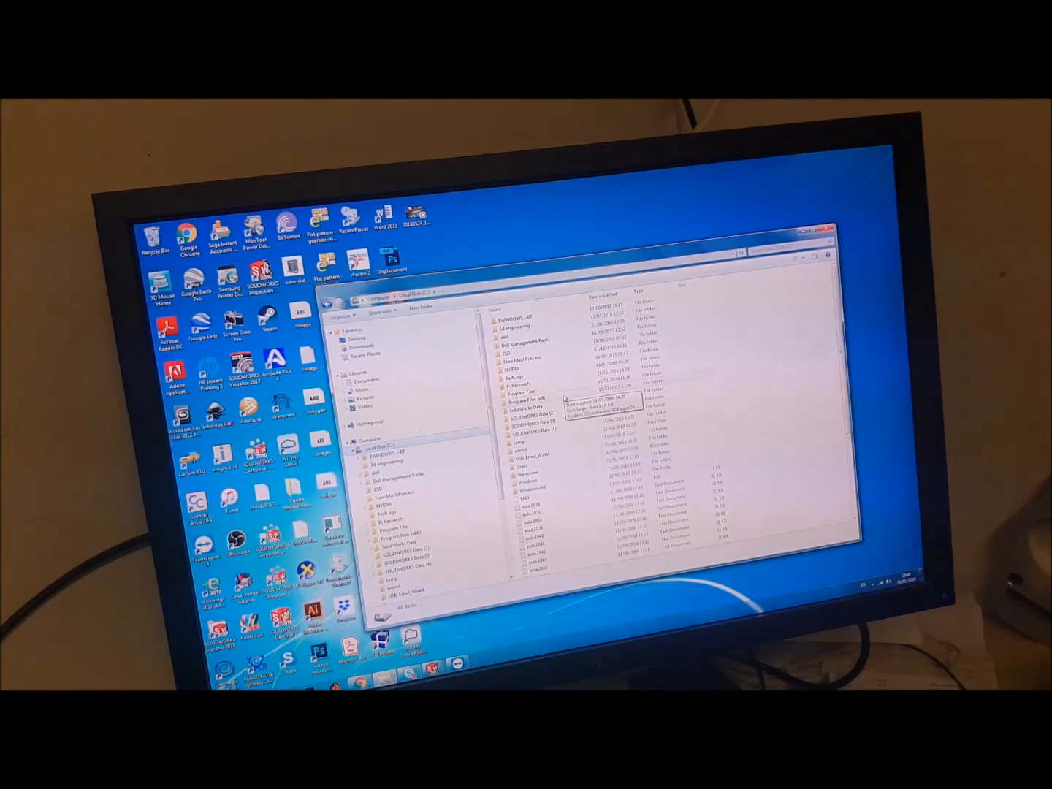
# - Browse Program Files (x86) > Steam > steamapps > rFactor 2 > Installed > Vehicles and open the Clio Cup folder
pyautogui.doubleClick(521, 402)
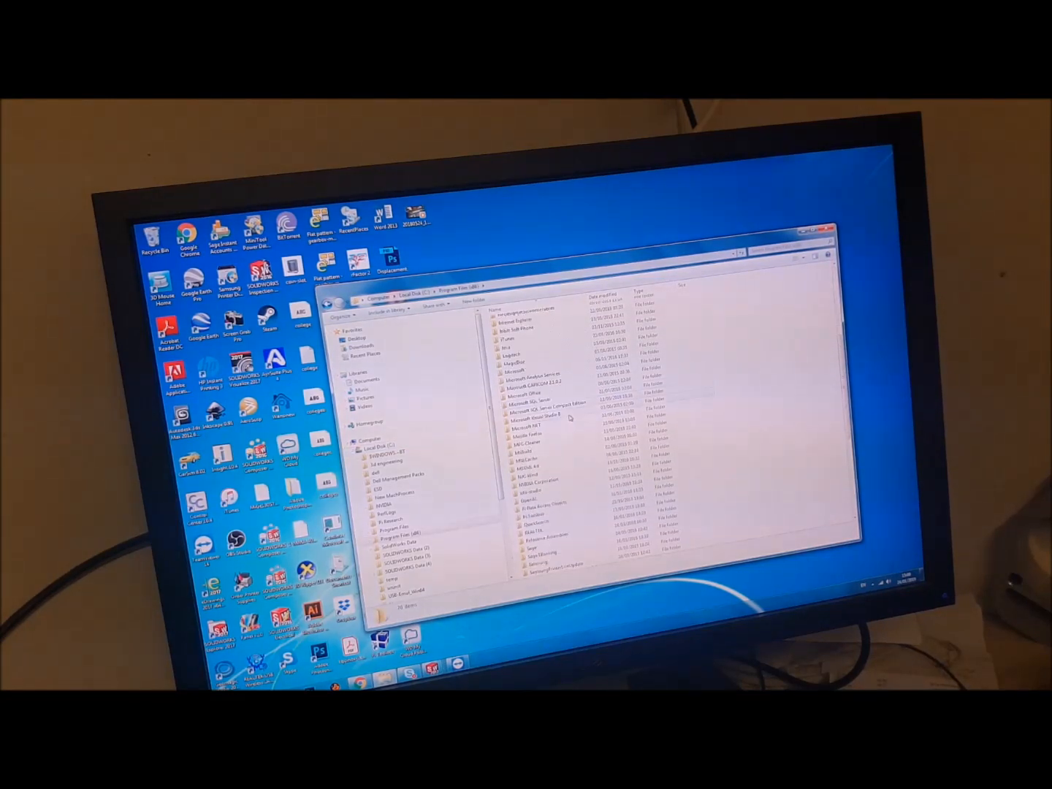
pyautogui.doubleClick(516, 414)
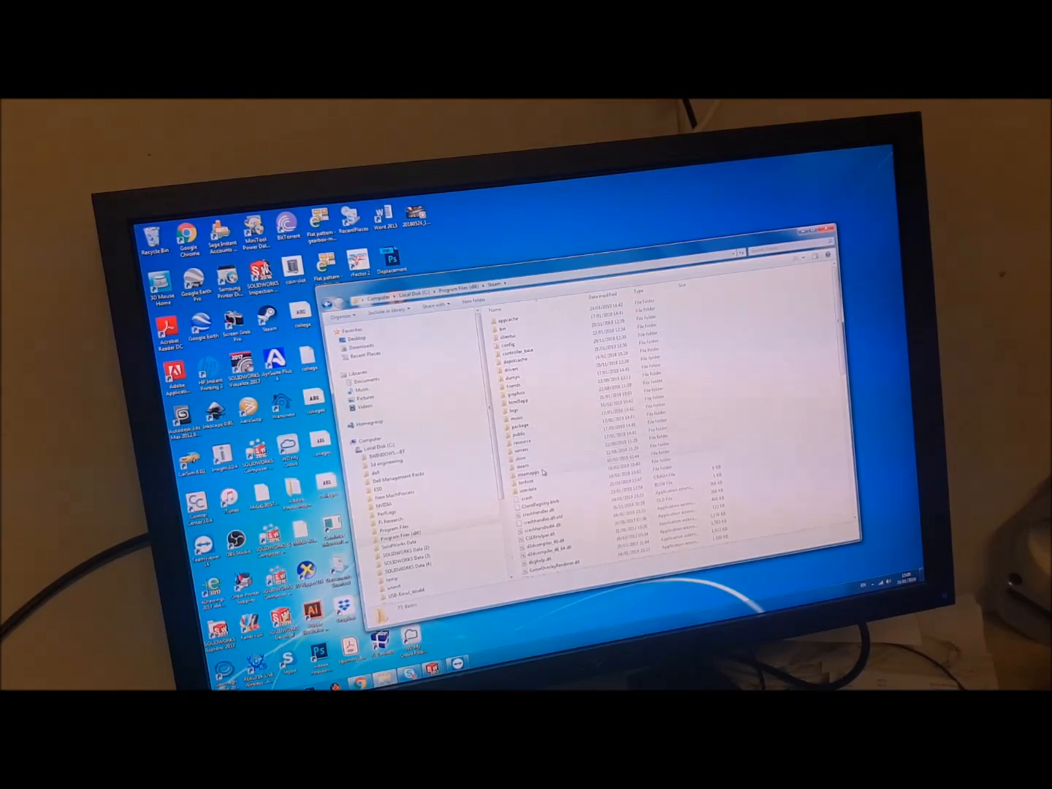
pyautogui.doubleClick(519, 461)
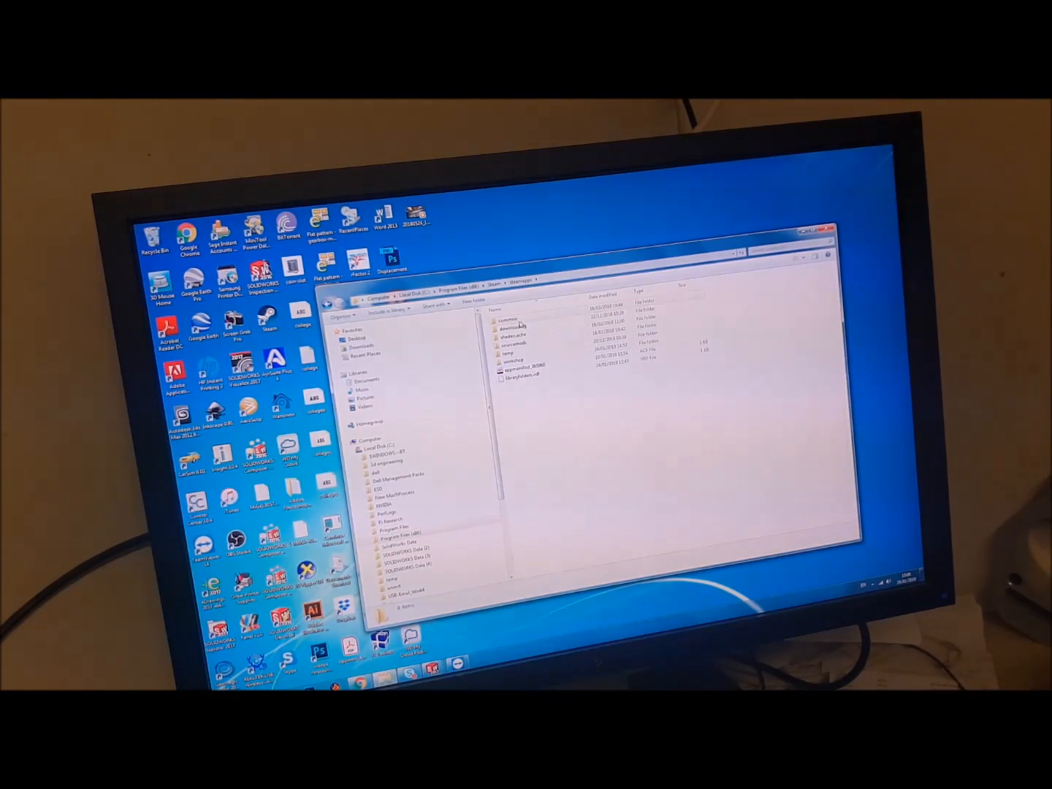
pyautogui.doubleClick(512, 317)
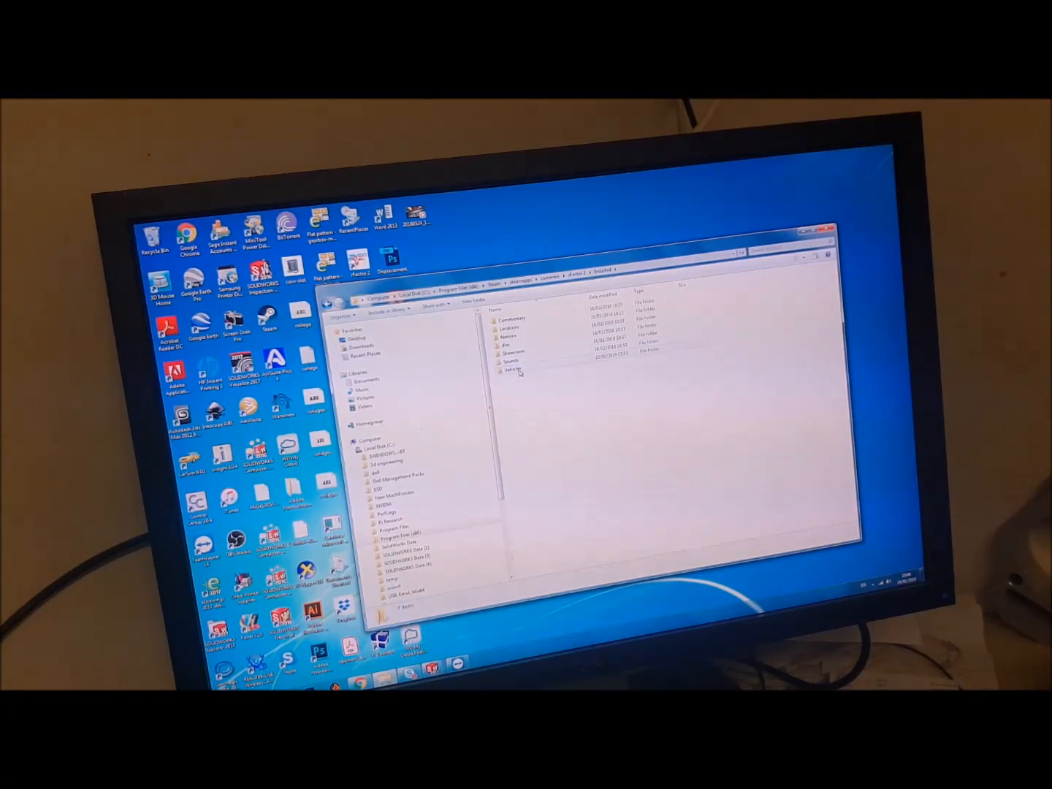
pyautogui.doubleClick(514, 371)
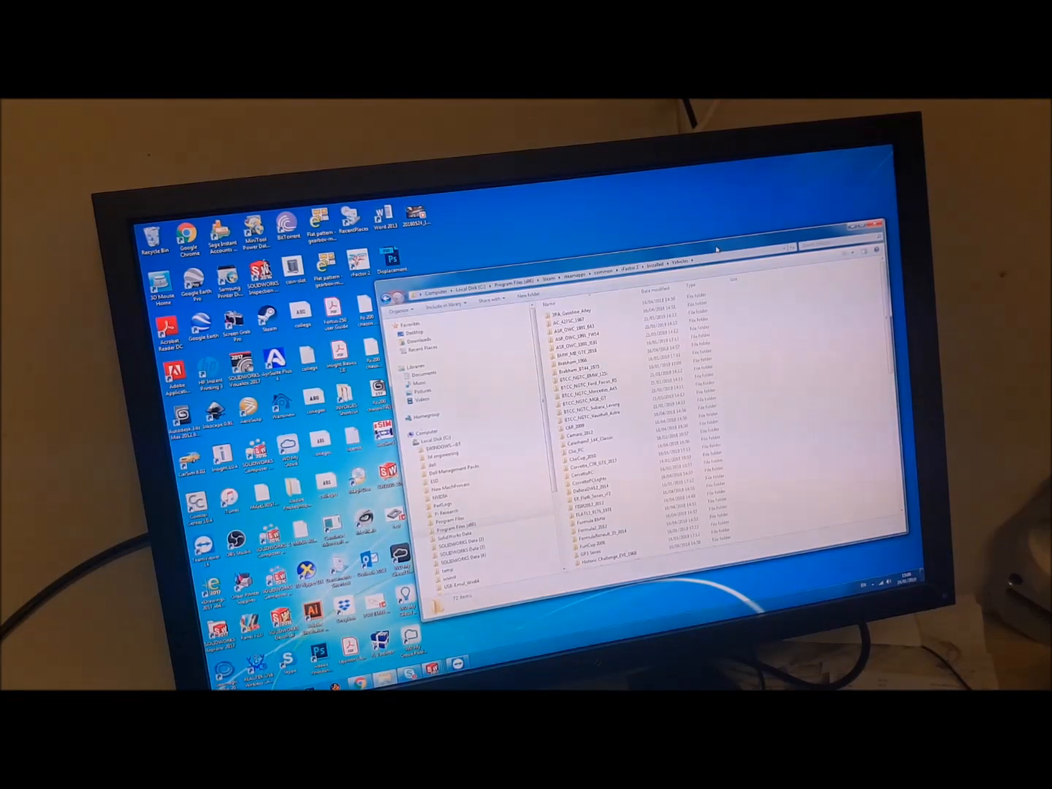
pyautogui.scroll(-3)
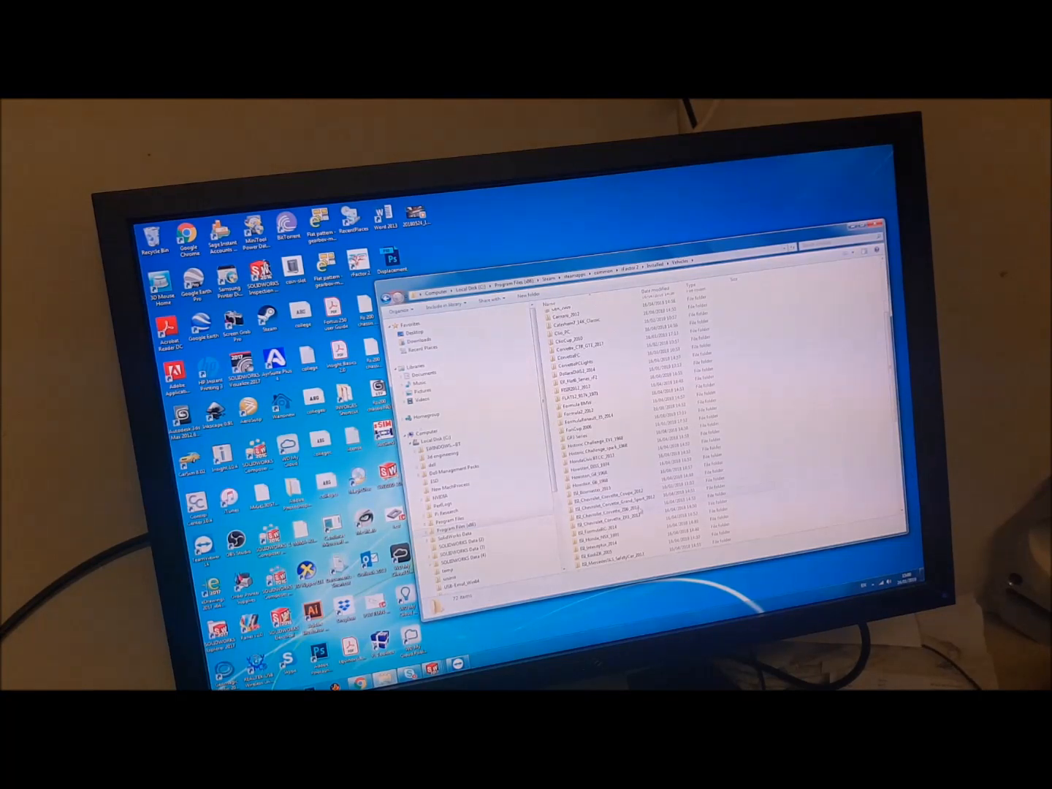
pyautogui.scroll(-3)
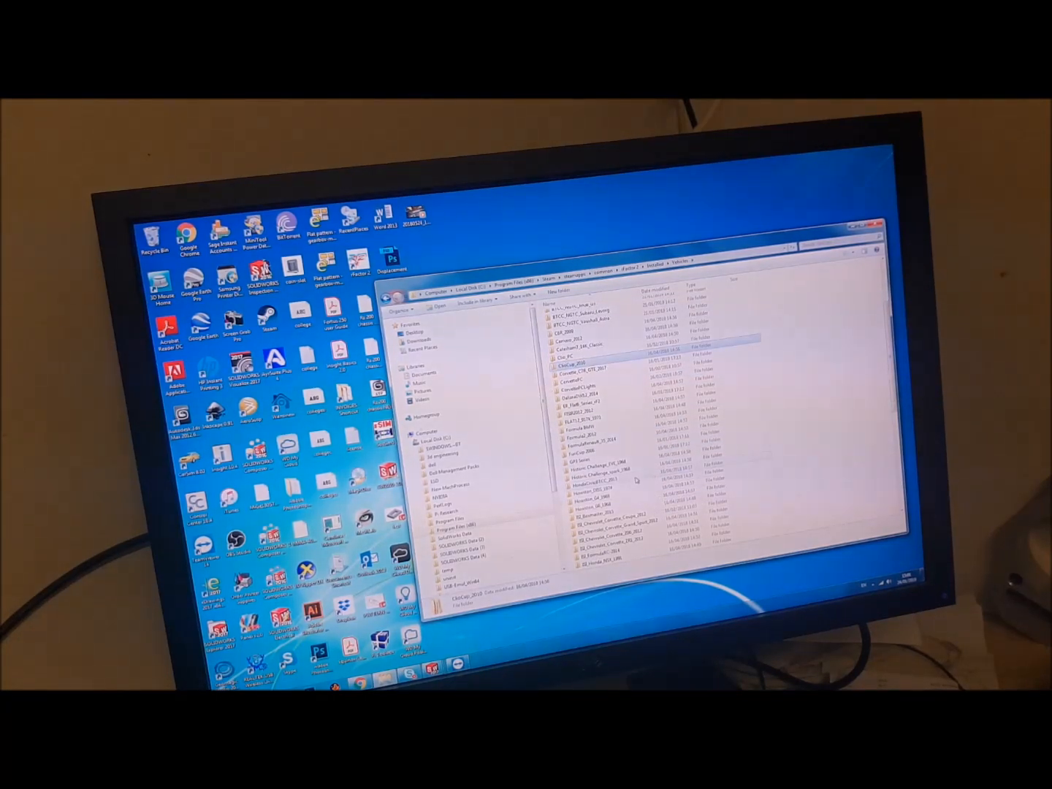
pyautogui.scroll(-3)
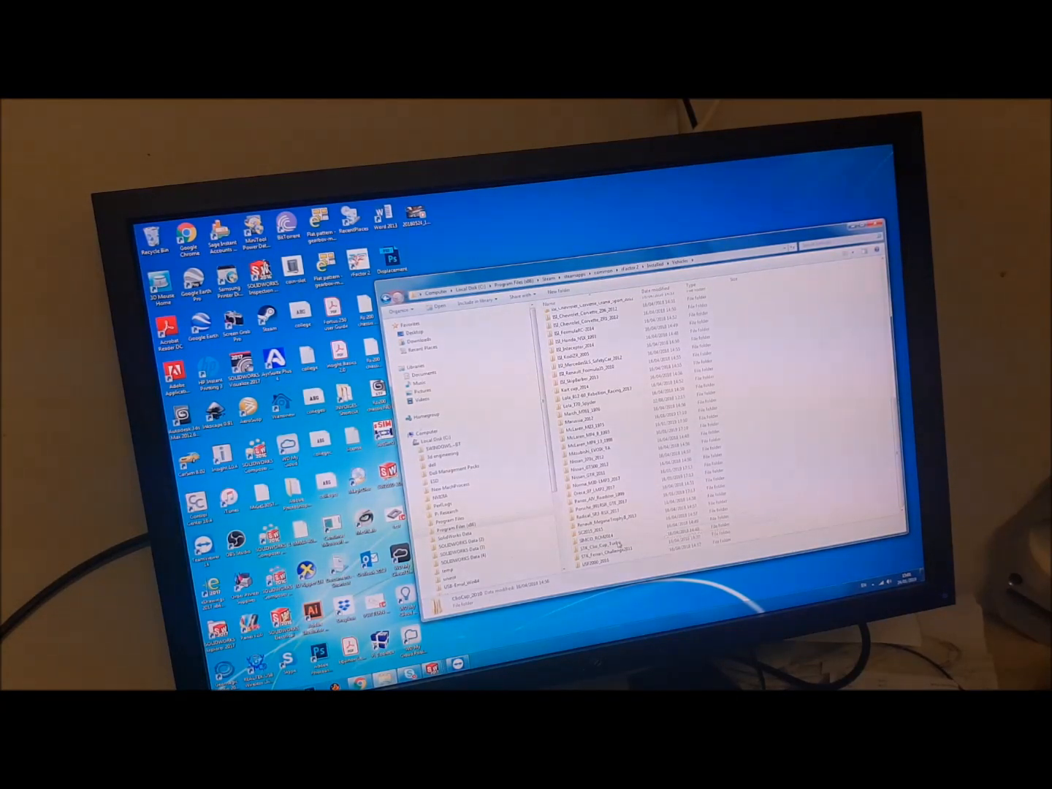
pyautogui.doubleClick(617, 544)
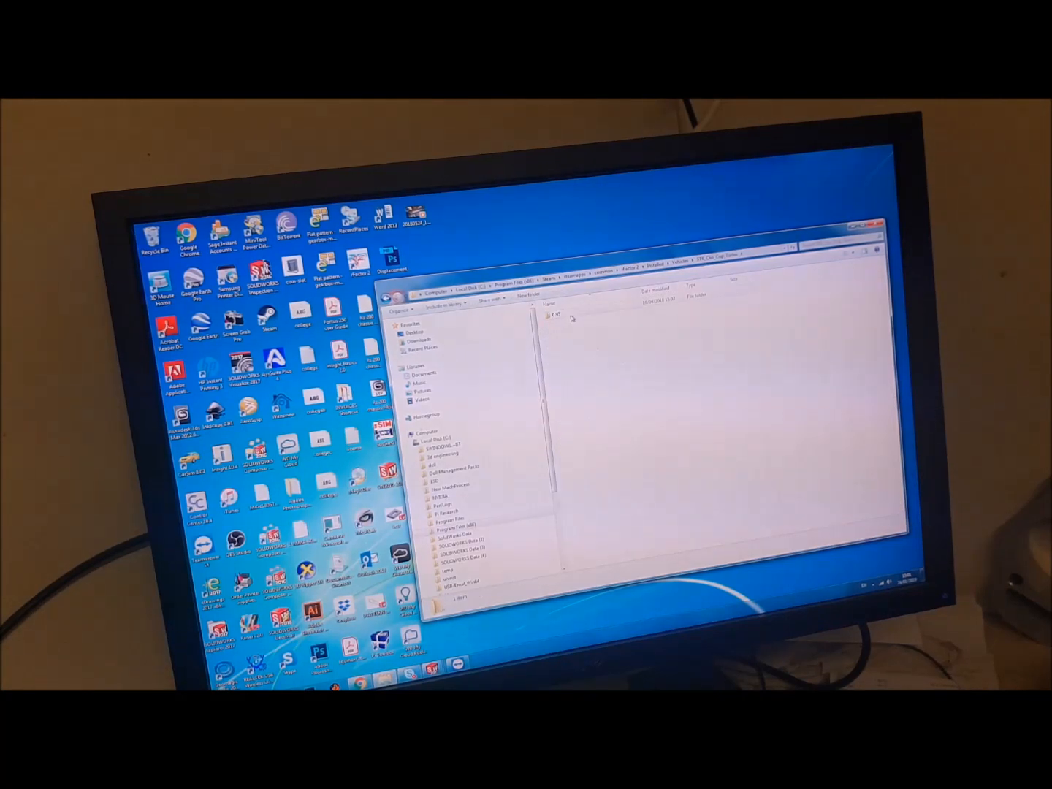
# - Open the Clio Cup version subfolder and bring up options for the main Clio MAS file
pyautogui.doubleClick(559, 315)
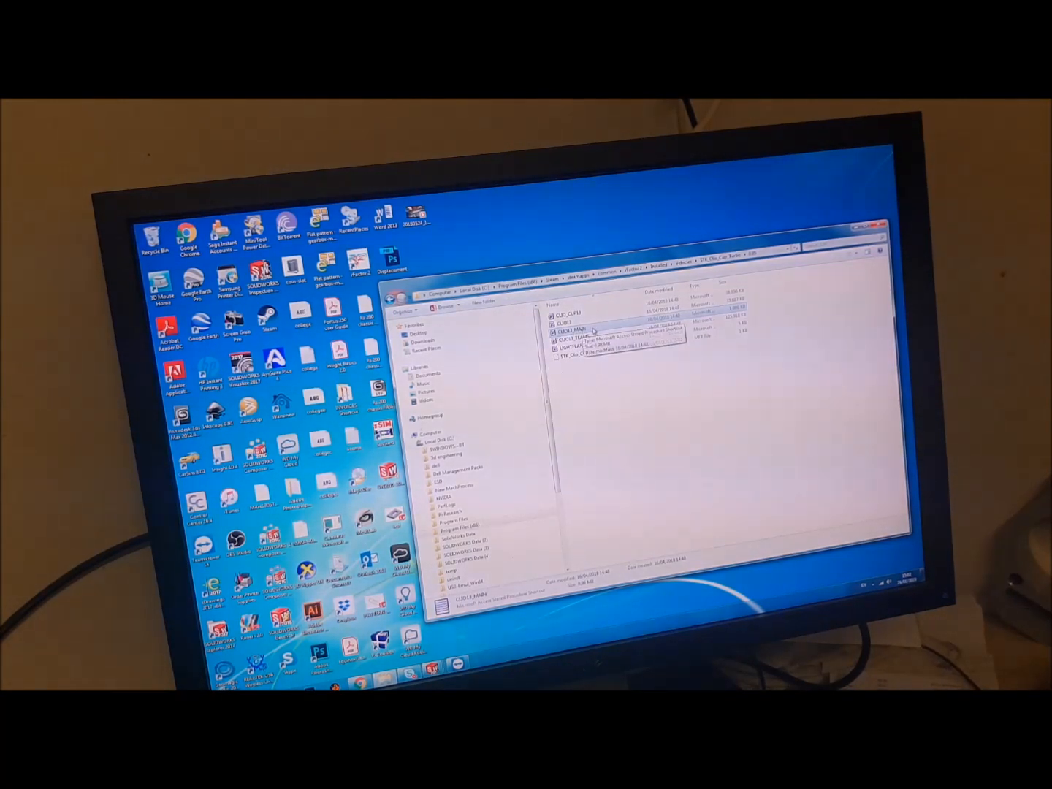
pyautogui.rightClick(577, 327)
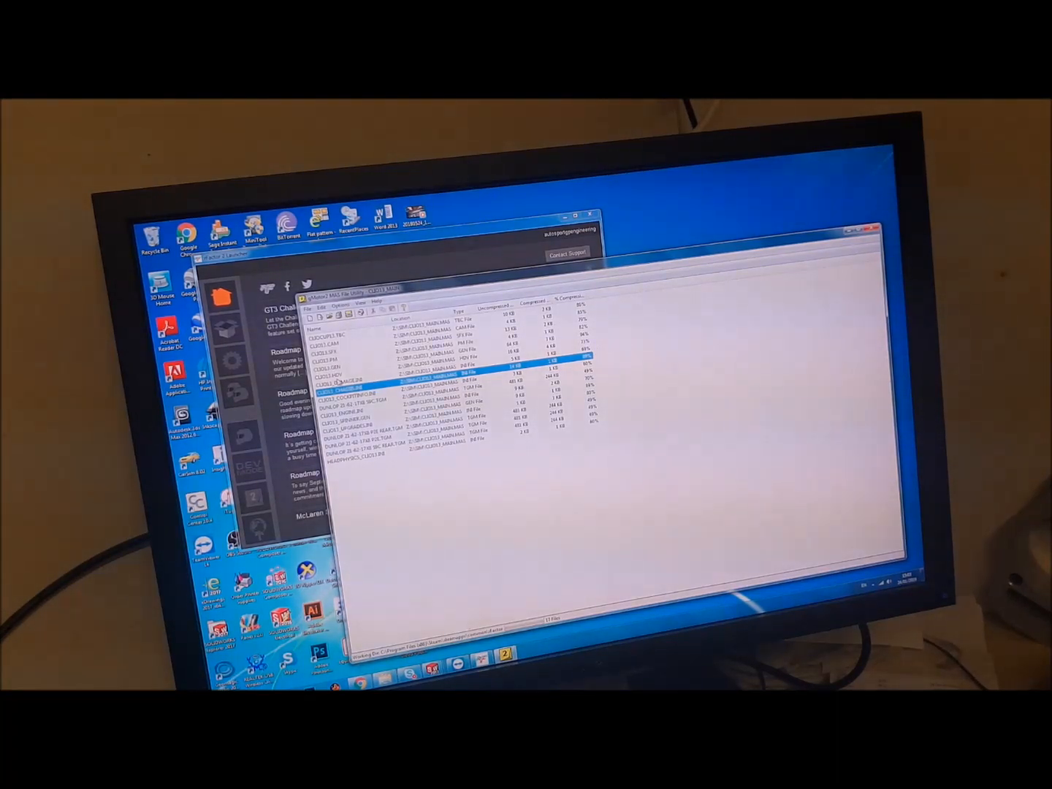
# - Extract the Clio HDV physics file into a chosen destination folder
pyautogui.rightClick(351, 381)
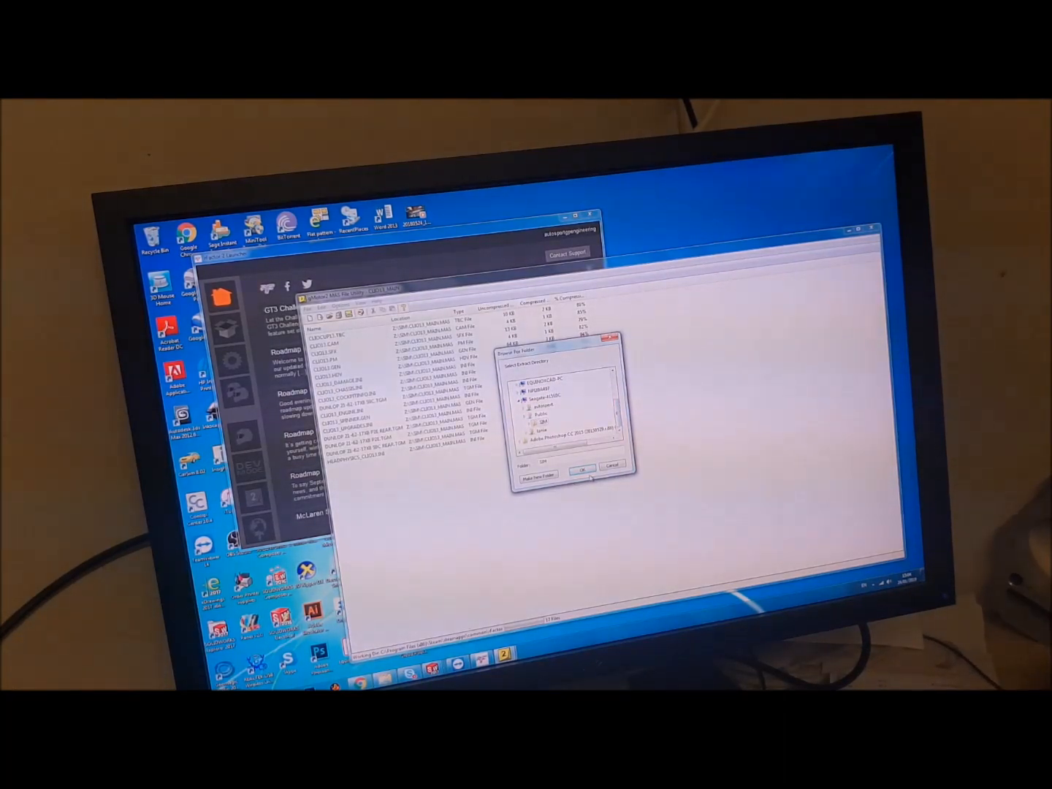
pyautogui.click(581, 467)
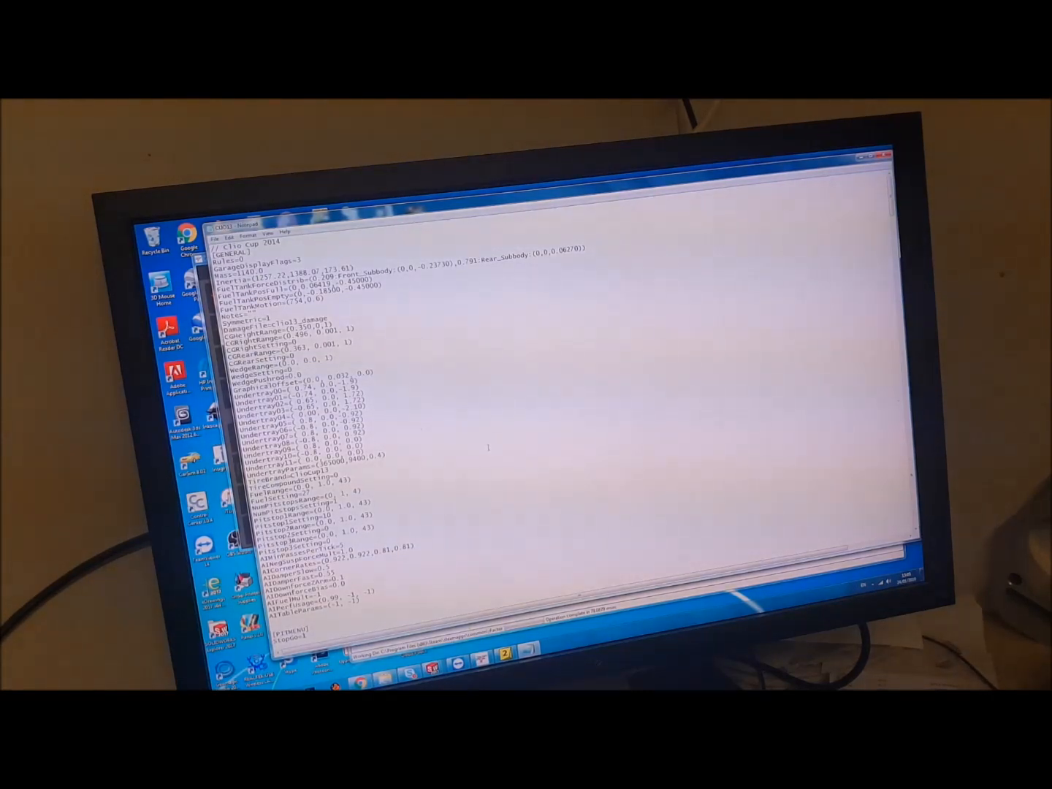
pyautogui.scroll(-3)
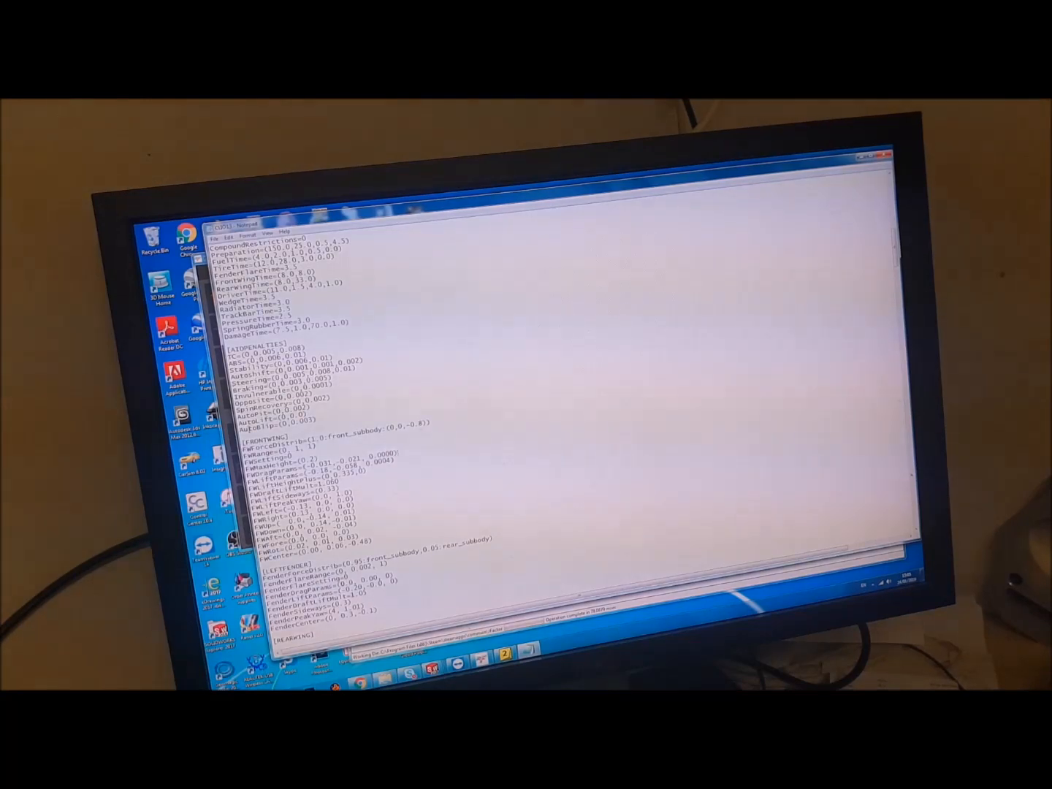
pyautogui.scroll(-3)
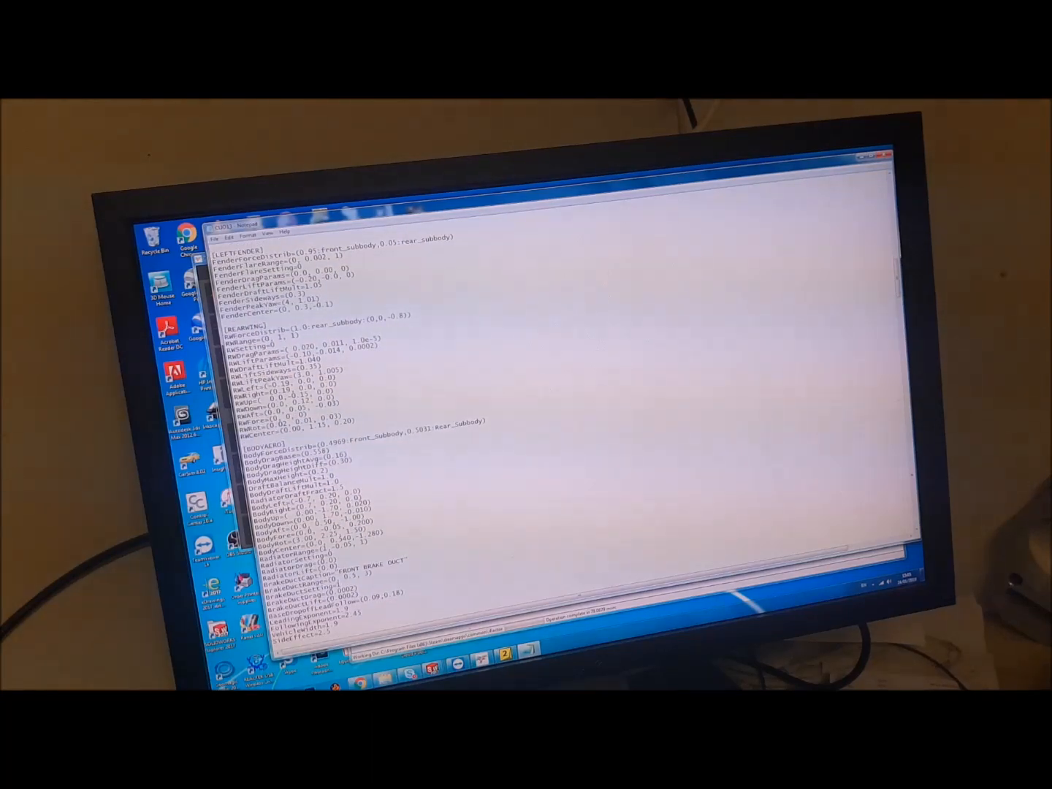
pyautogui.scroll(-3)
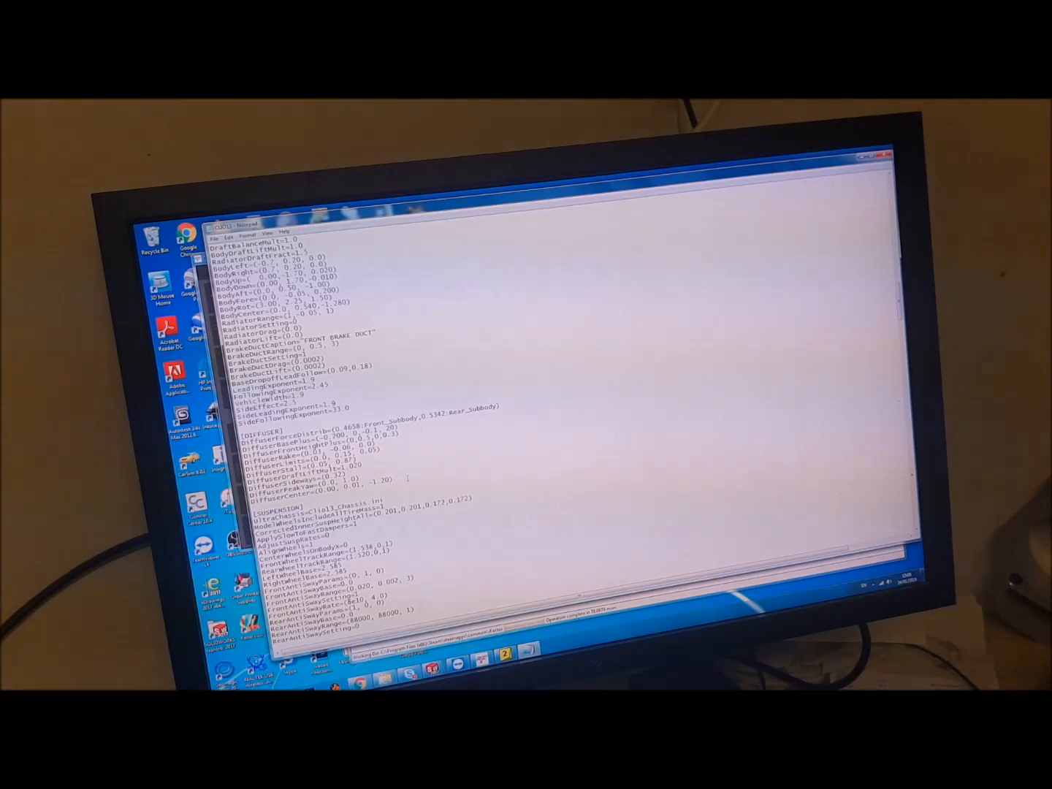
pyautogui.moveTo(249, 410); pyautogui.dragTo(410, 482)
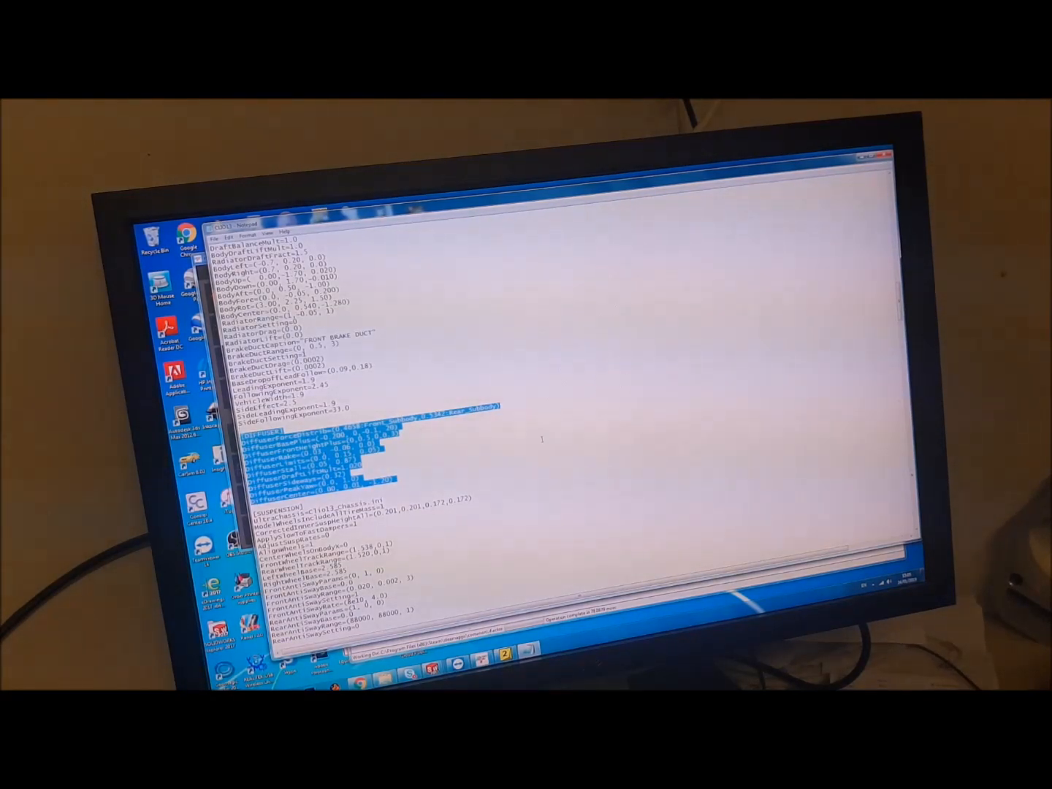
pyautogui.scroll(-3)
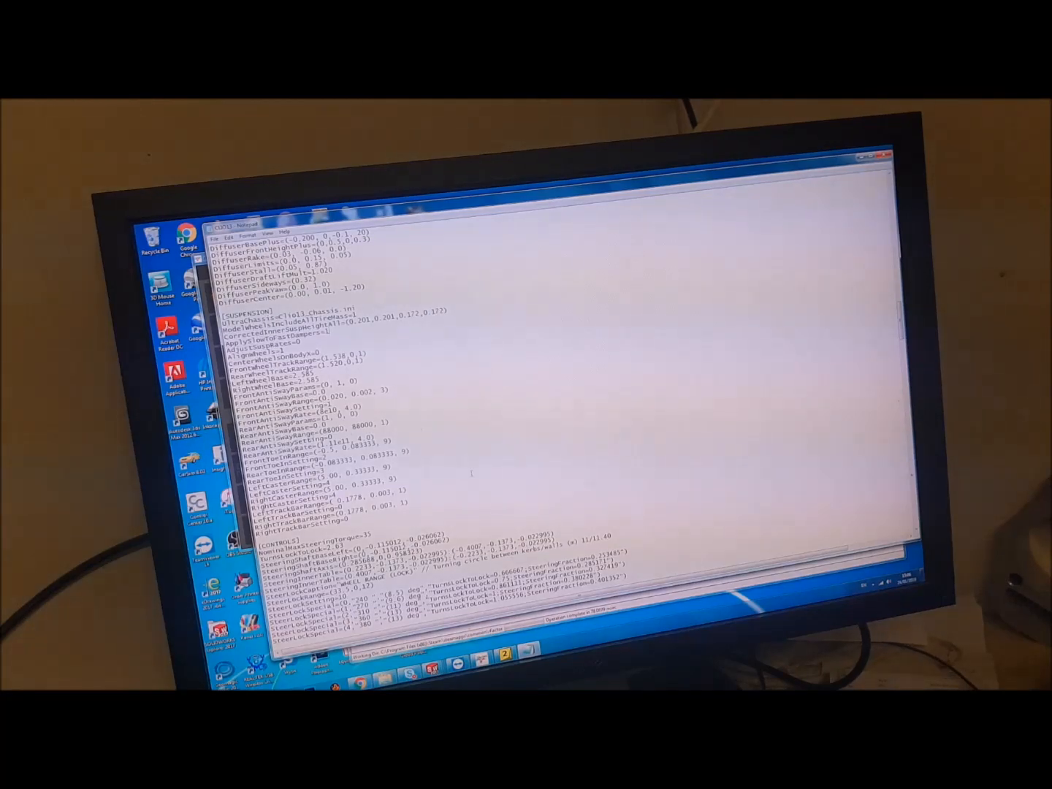
pyautogui.scroll(-3)
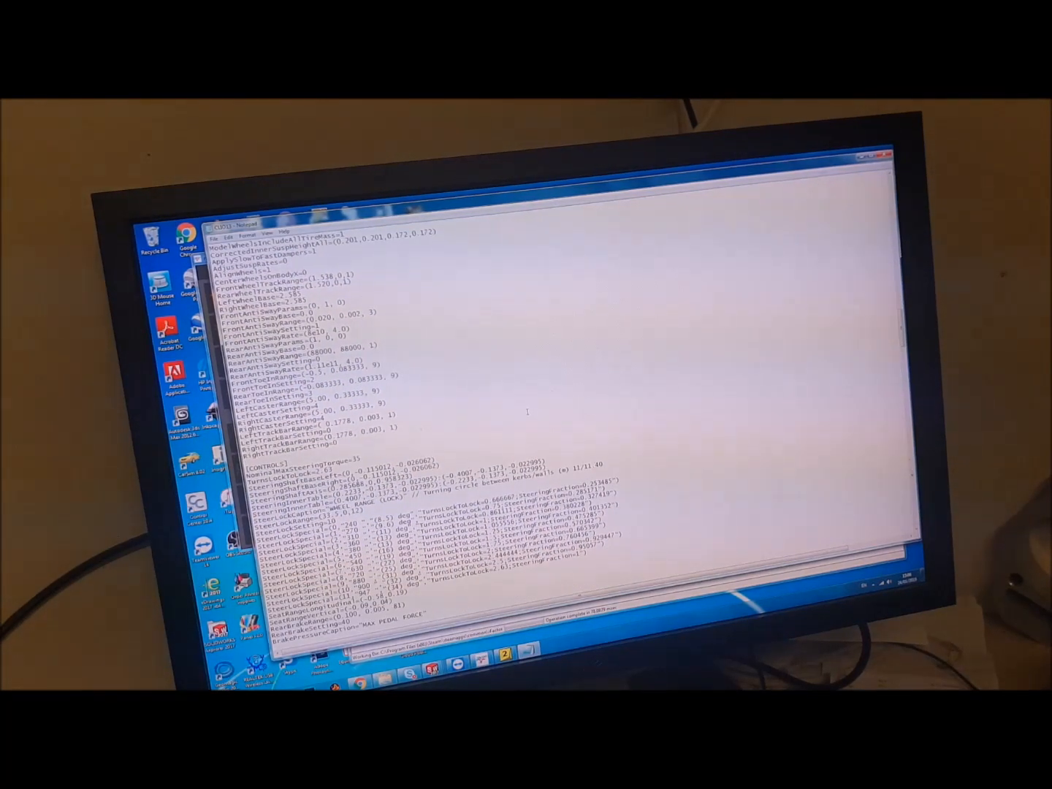
pyautogui.scroll(-3)
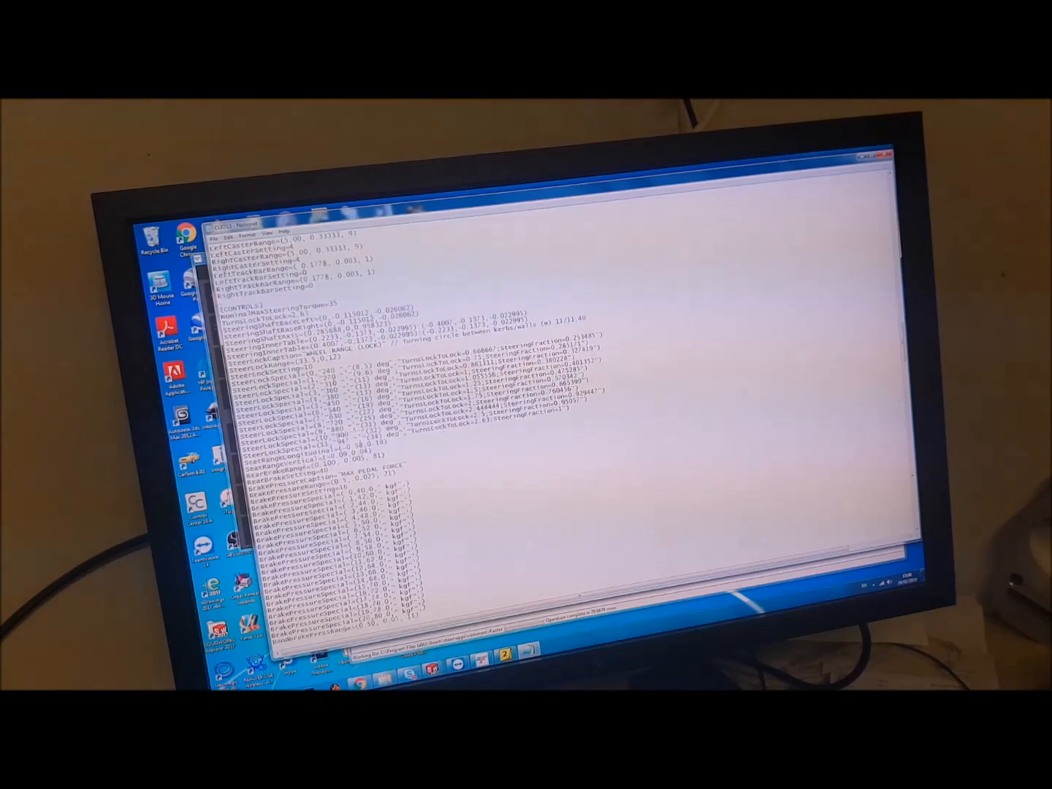
pyautogui.scroll(-3)
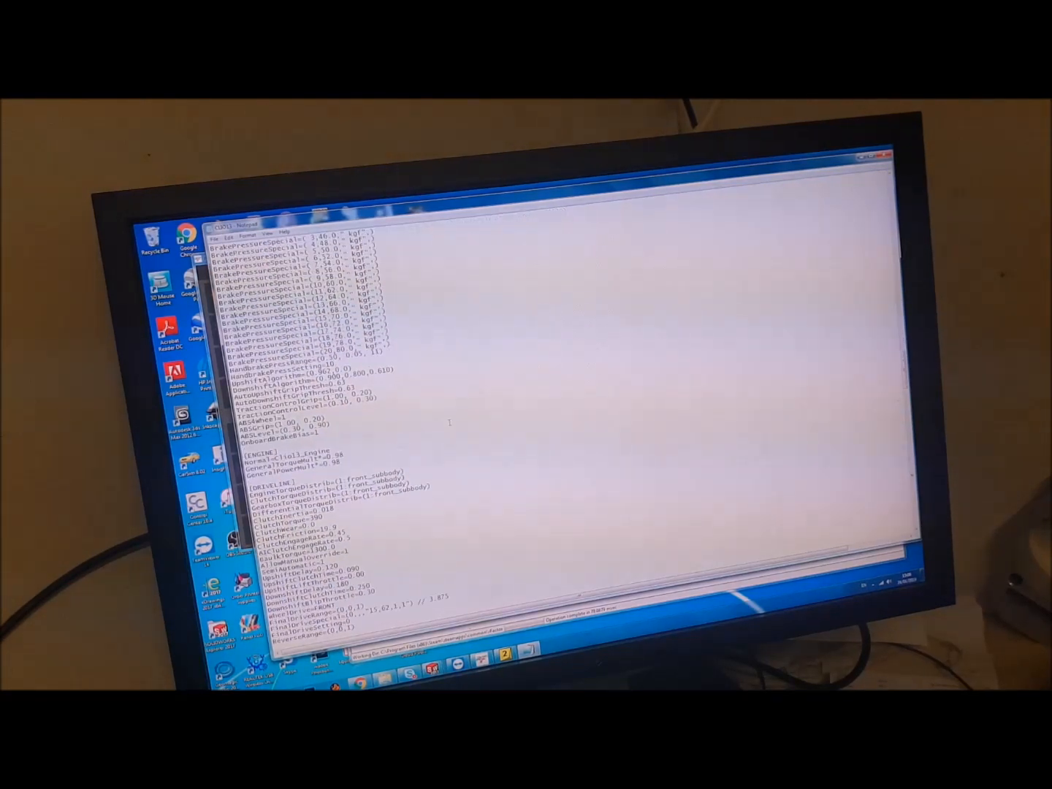
pyautogui.moveTo(271, 452); pyautogui.dragTo(387, 466)
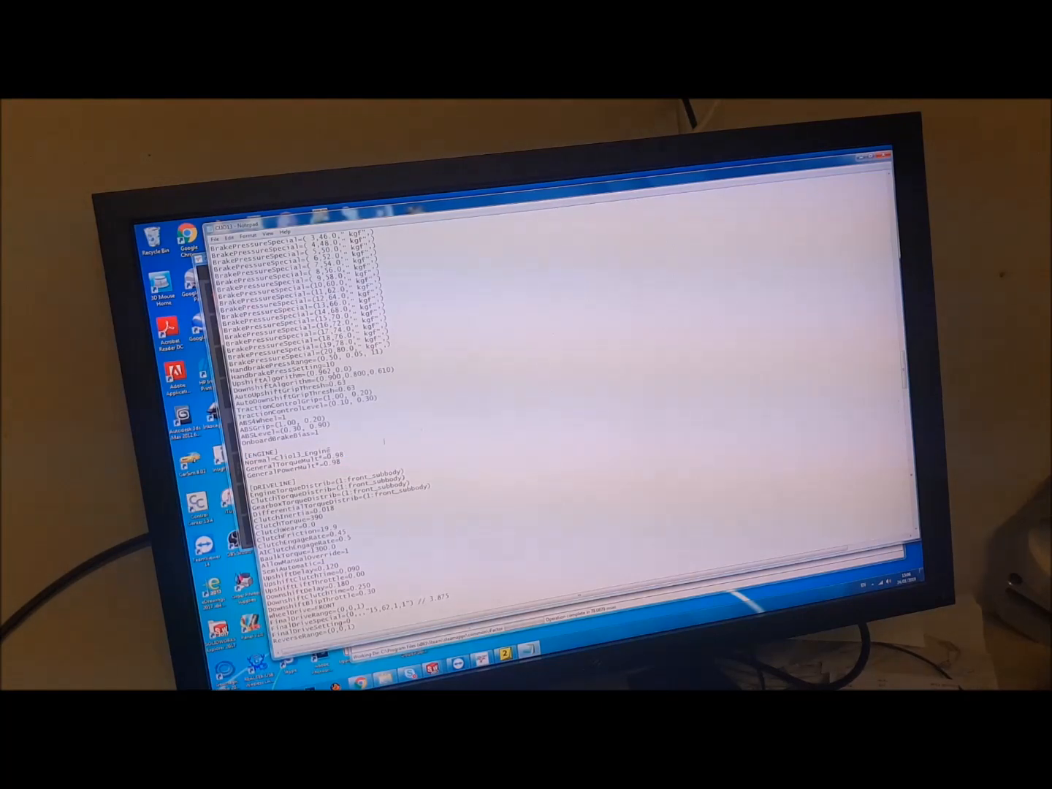
pyautogui.doubleClick(293, 448)
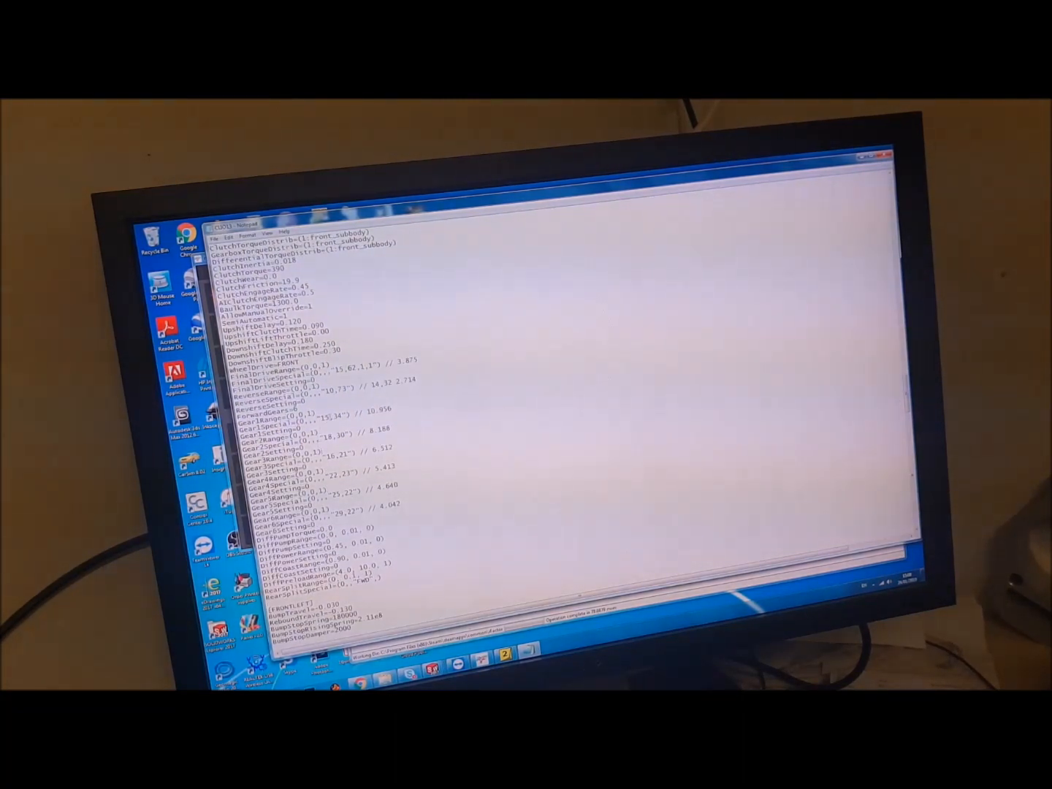
pyautogui.doubleClick(337, 422)
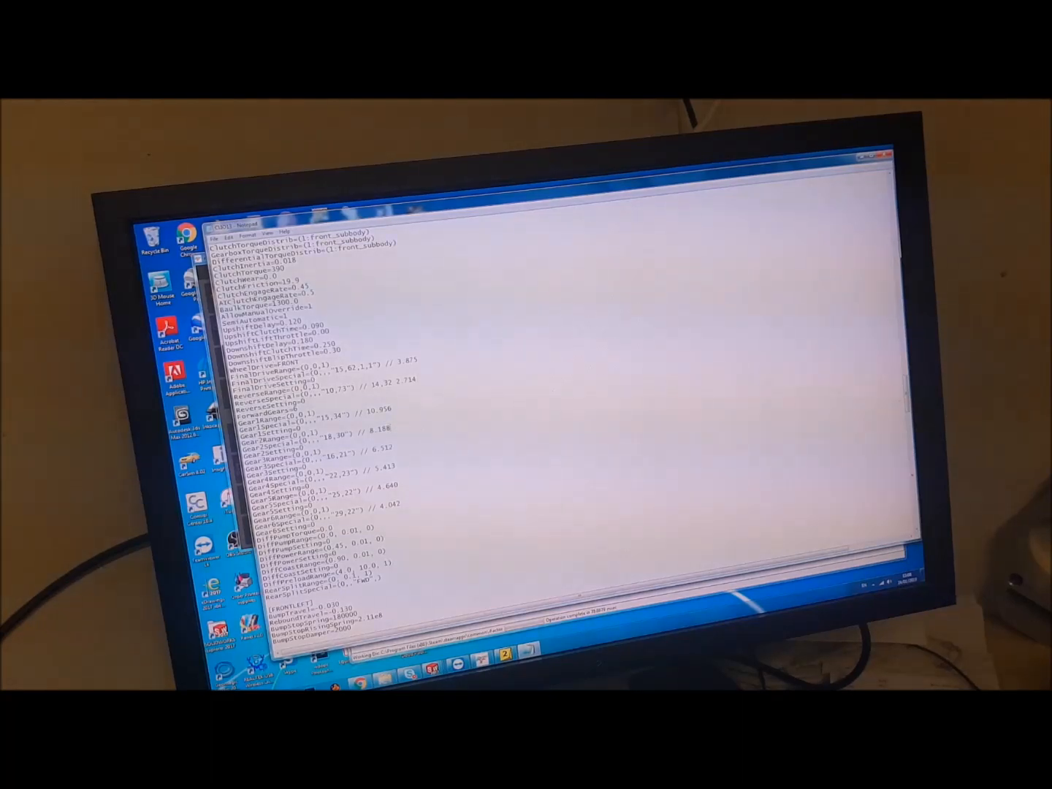
pyautogui.doubleClick(372, 430)
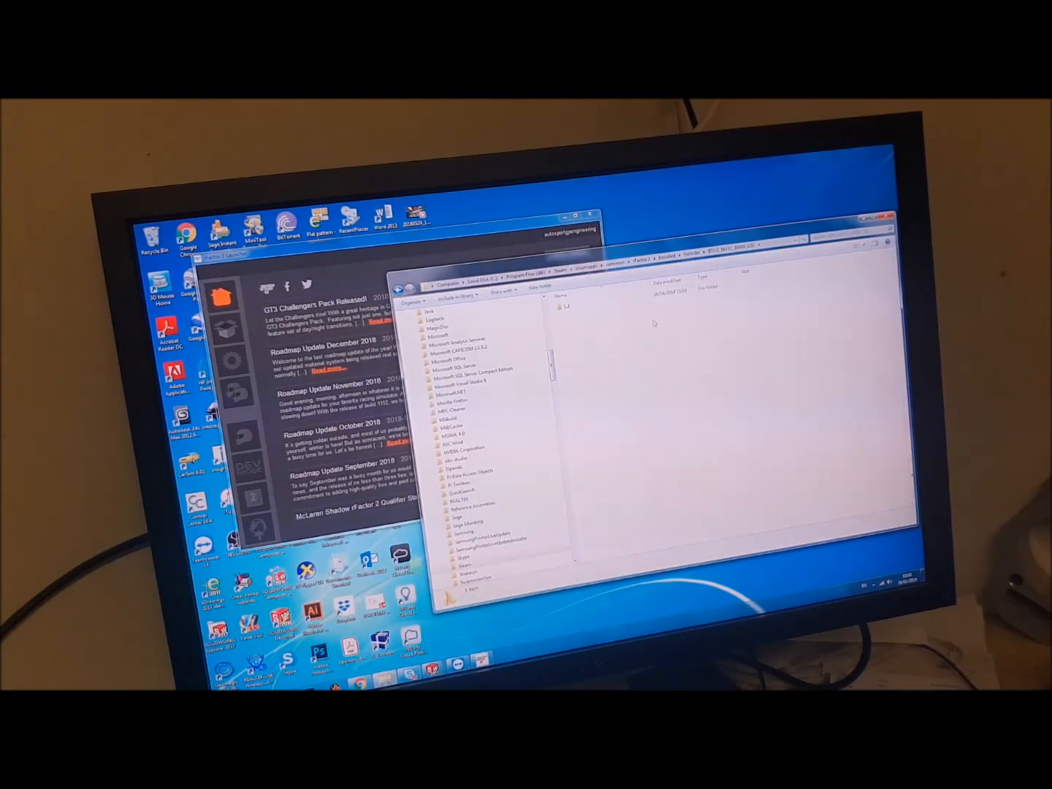
# - Open the BTCC car's folder from rFactor 2's Installed\Vehicles list
pyautogui.doubleClick(568, 306)
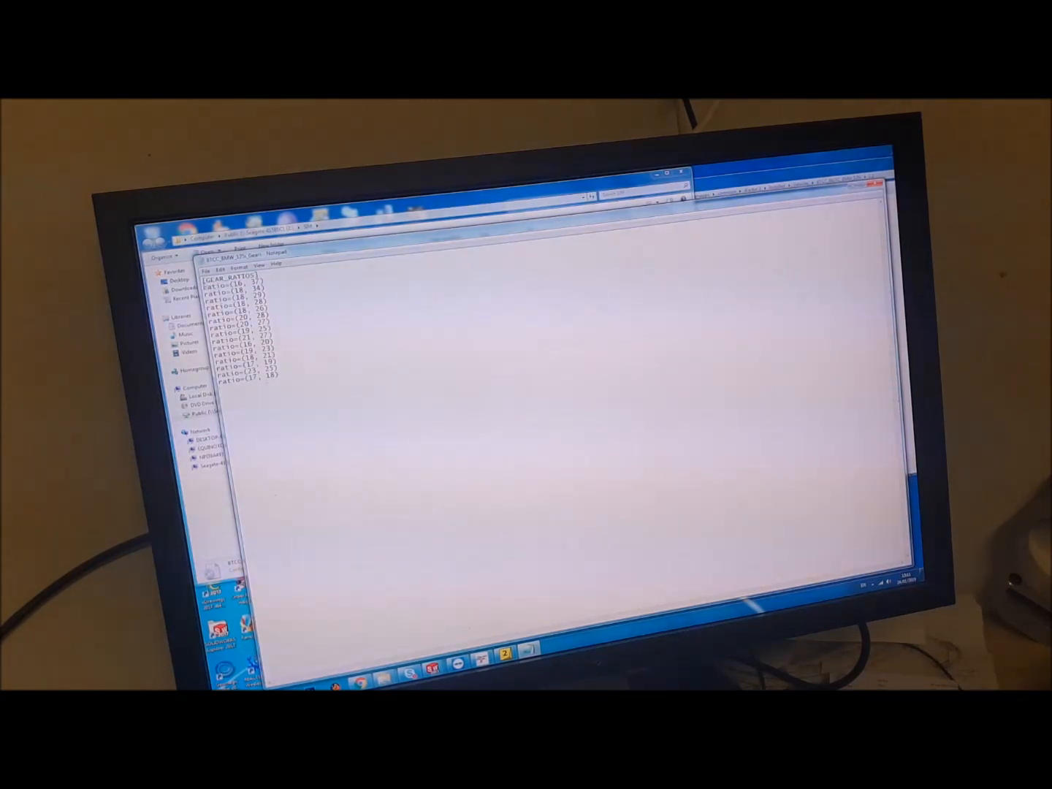
# - Select the gear ratio lines in the BTCC BMW 125i Gears file
pyautogui.moveTo(219, 284); pyautogui.dragTo(270, 370)
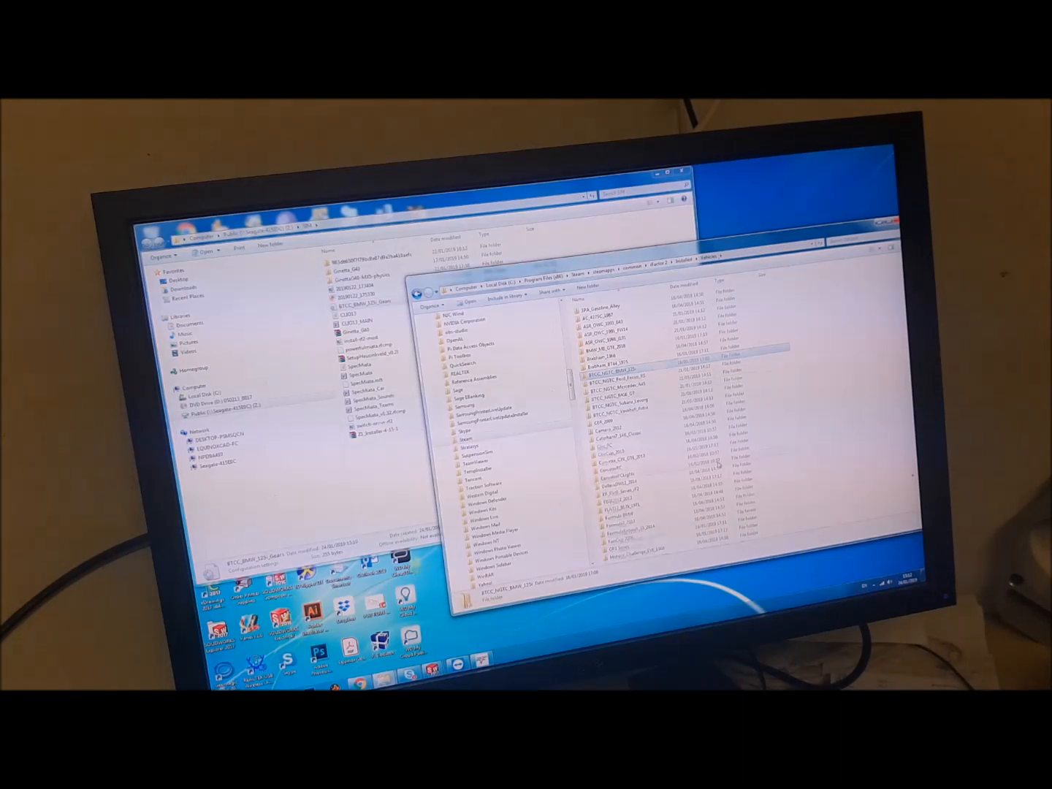
# - Scroll through the rFactor 2 Installed\Vehicles folder list
pyautogui.scroll(-3)
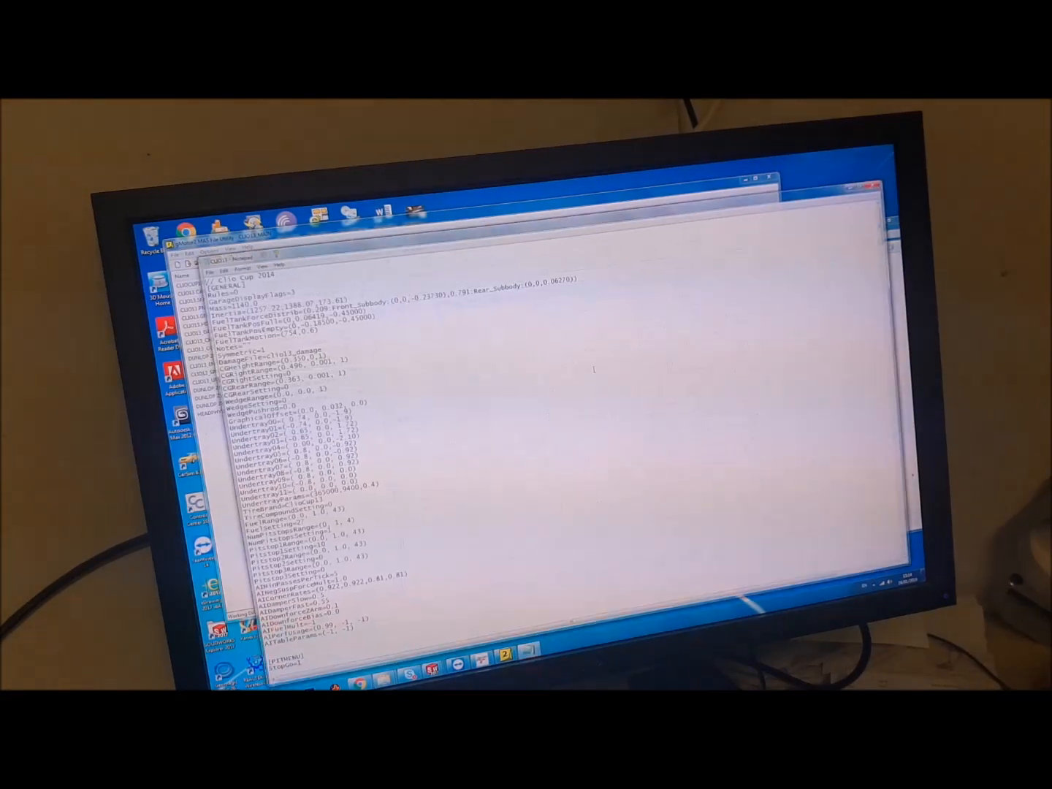
pyautogui.scroll(-3)
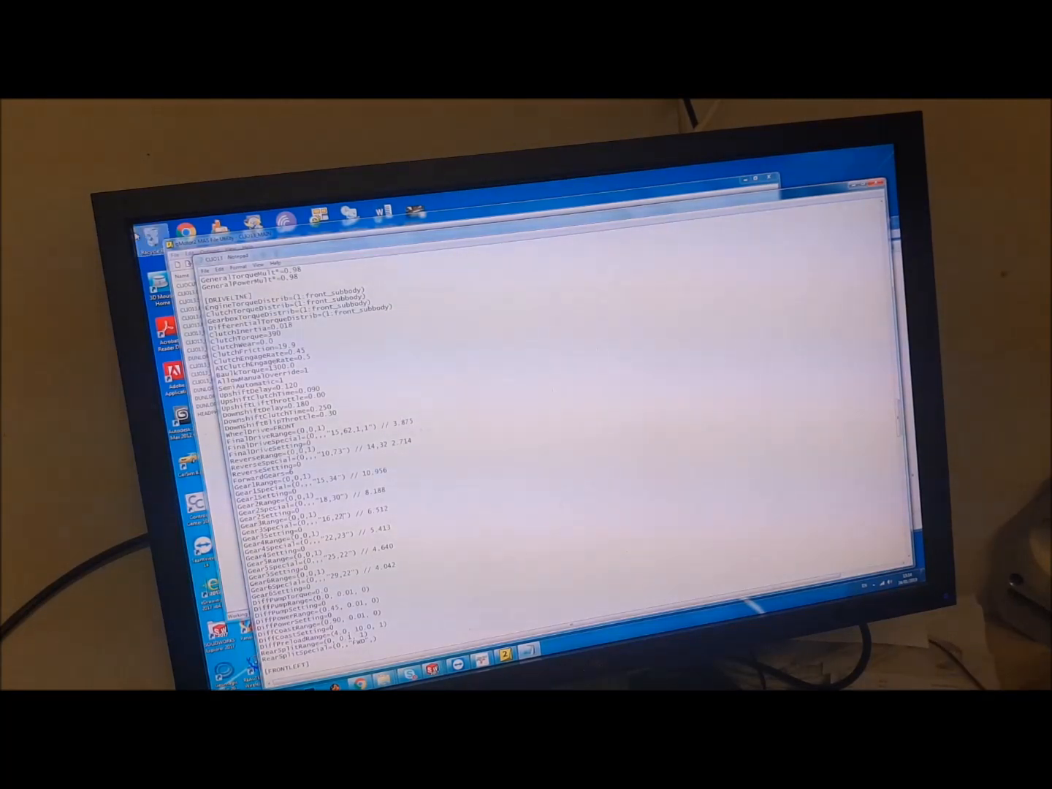
pyautogui.click(207, 263)
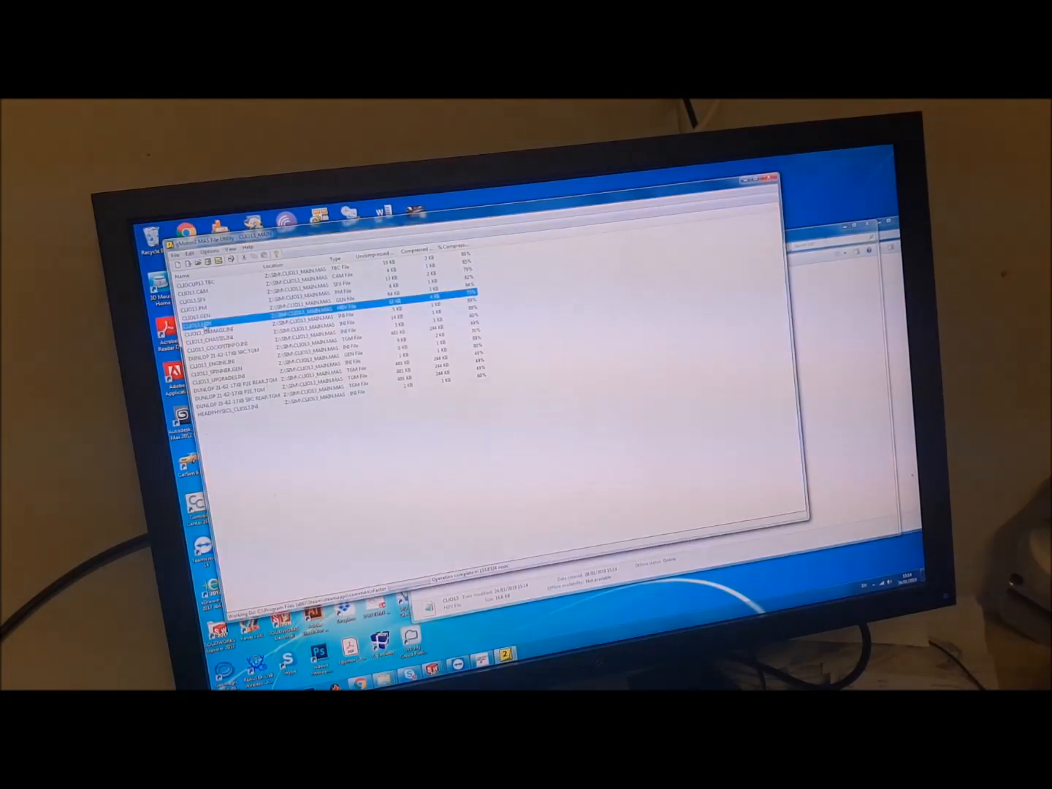
# - Permanently delete the old CLIO13.HDV from the Clio MAS archive
pyautogui.rightClick(208, 325)
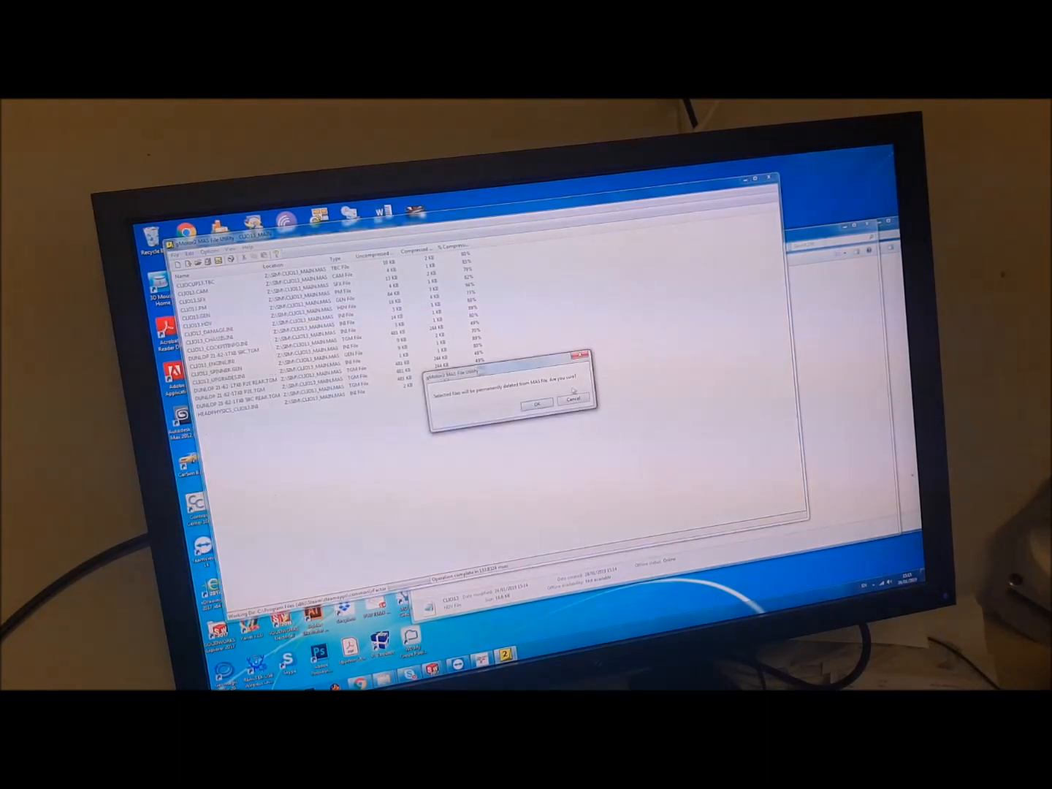
pyautogui.click(537, 403)
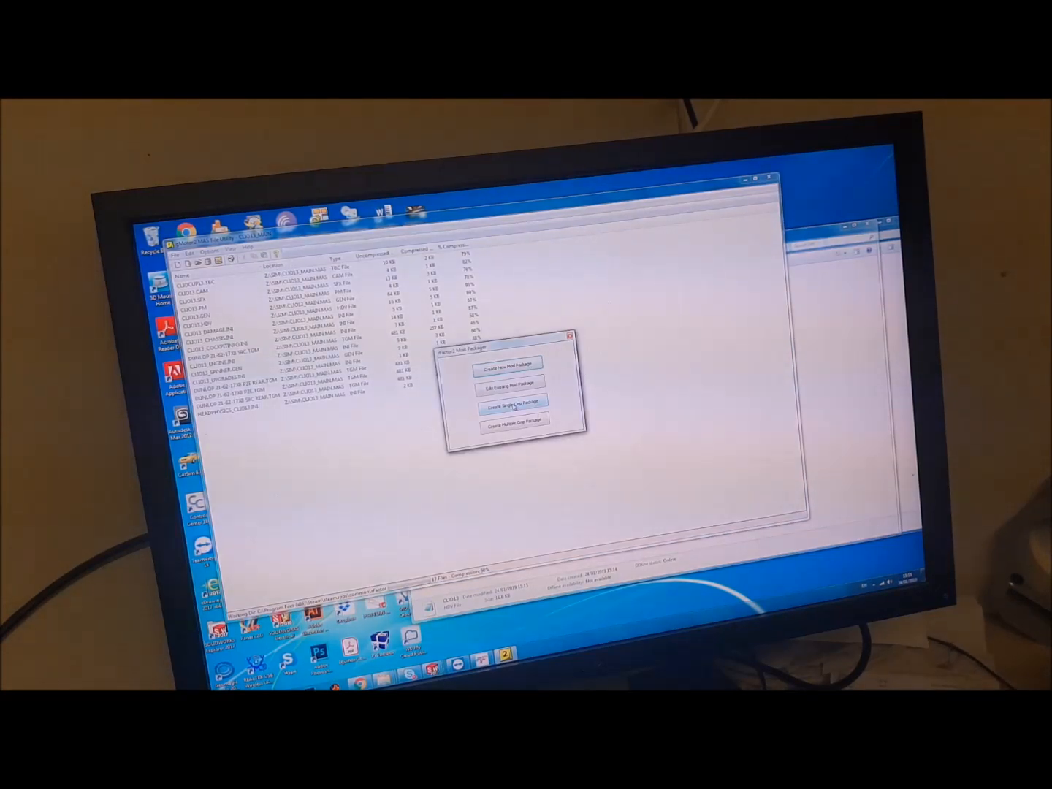
# - Create a single-component package, replacing the old component with one named New Clio
pyautogui.click(513, 405)
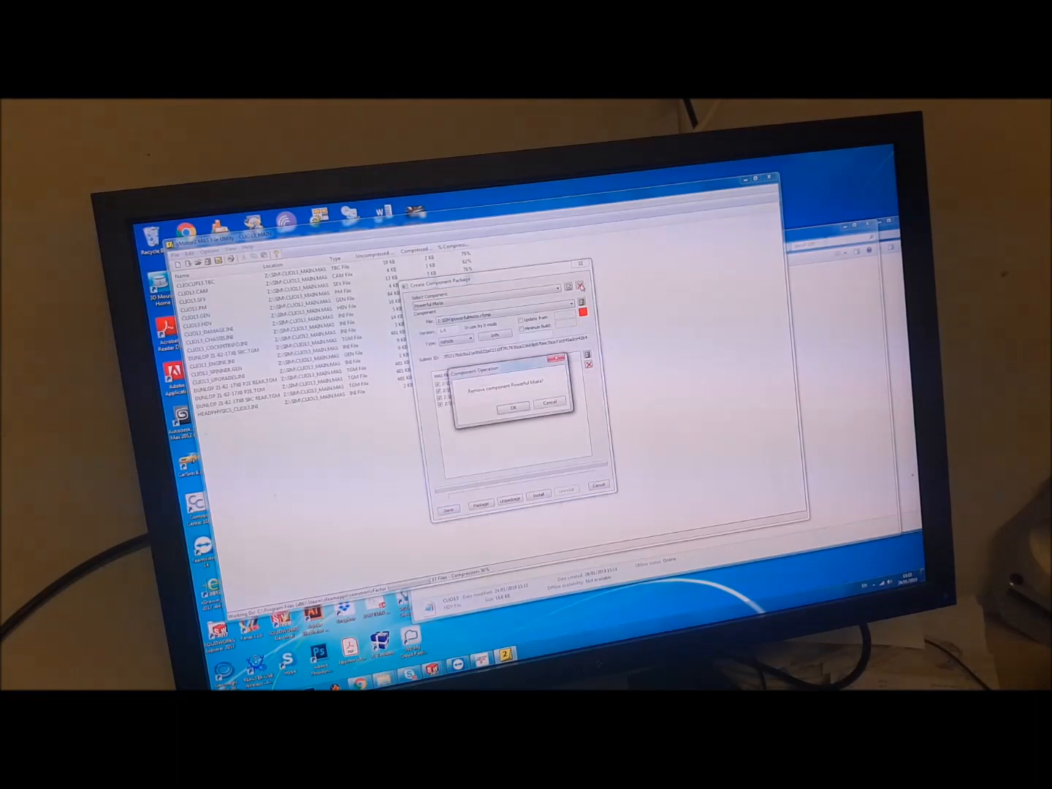
pyautogui.click(513, 406)
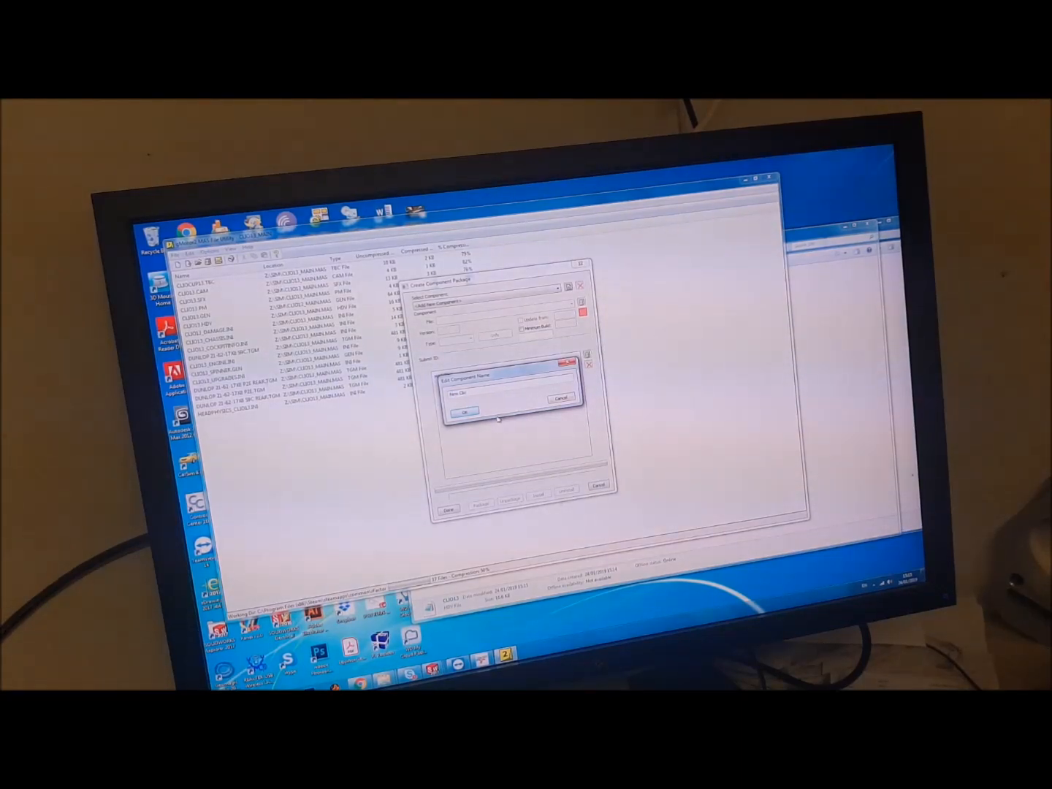
pyautogui.click(465, 412)
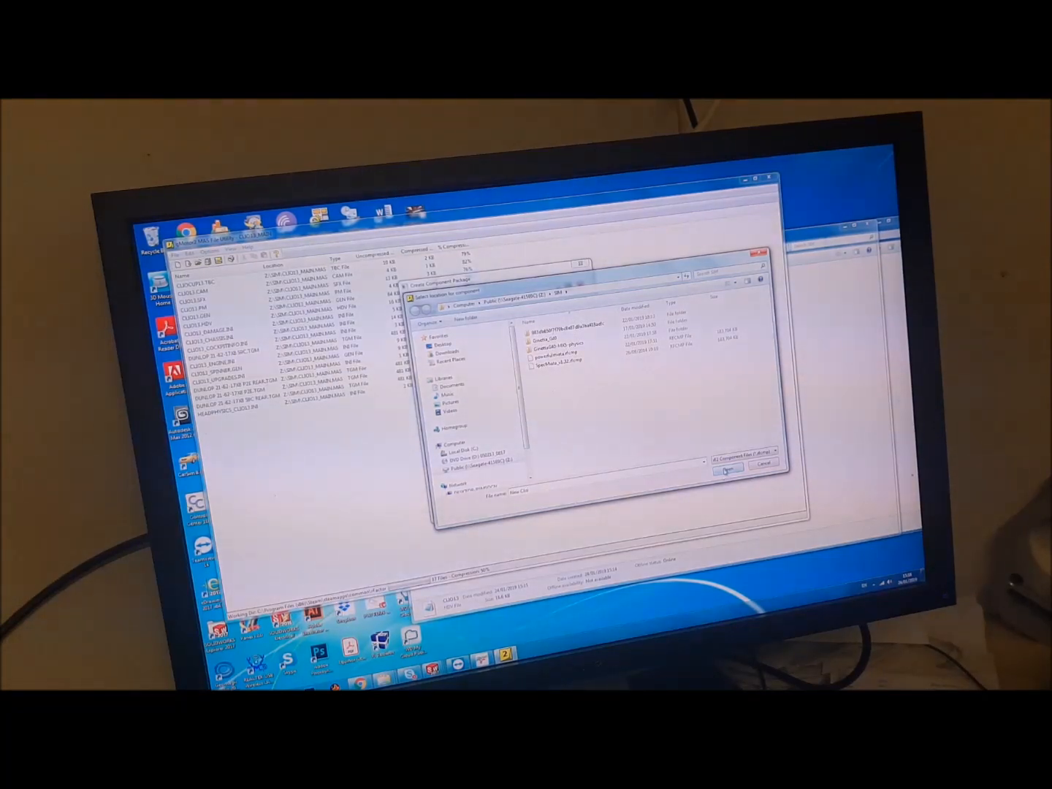
# - Save the New Clio component file in Z:\SIM and start adding MAS files
pyautogui.click(725, 467)
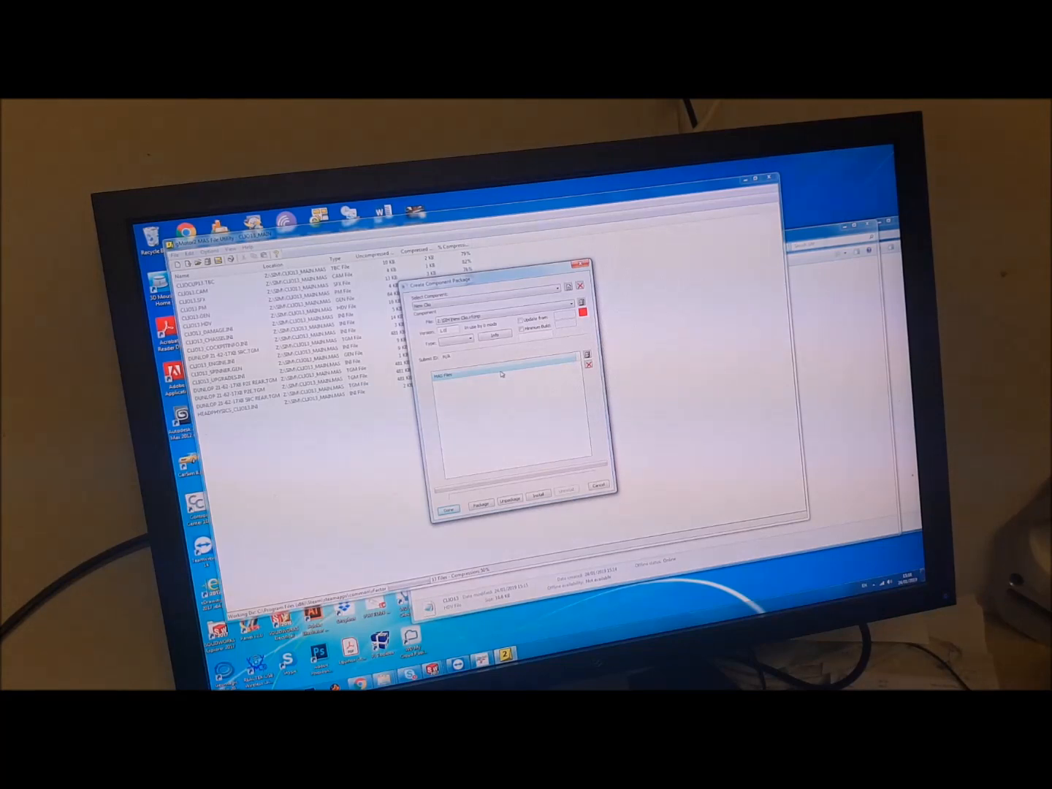
pyautogui.click(474, 338)
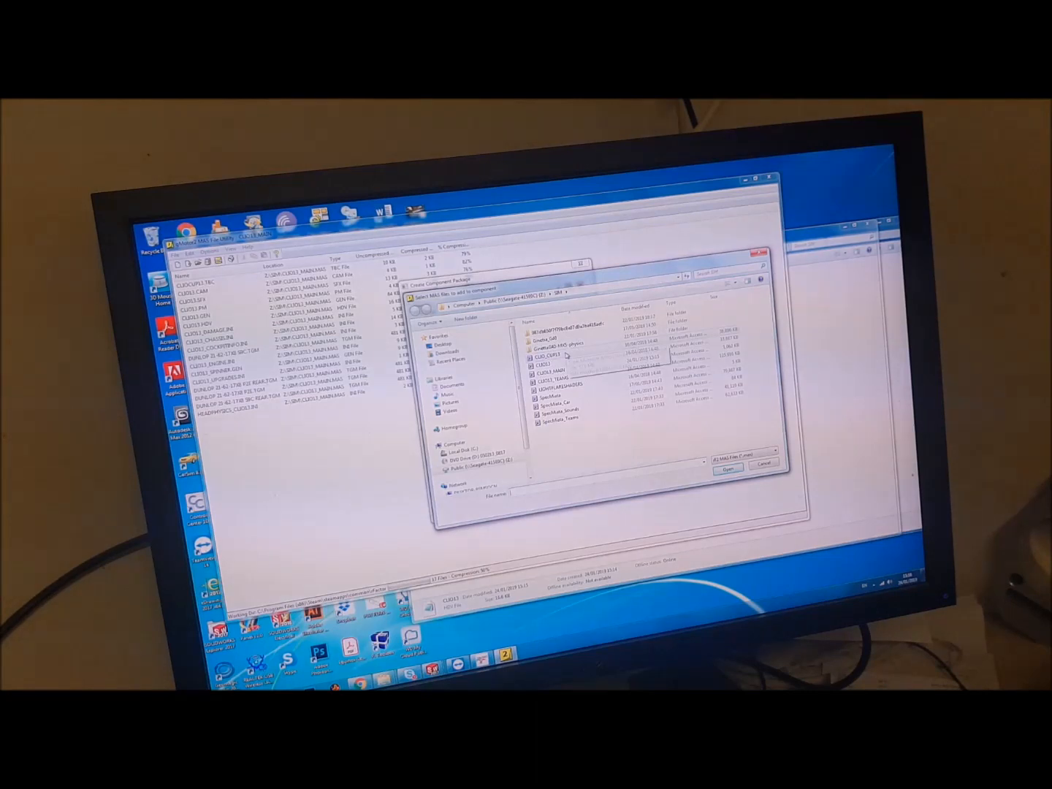
# - Pick the CLIO_CUP13 MAS file to add to the New Clio component
pyautogui.click(555, 357)
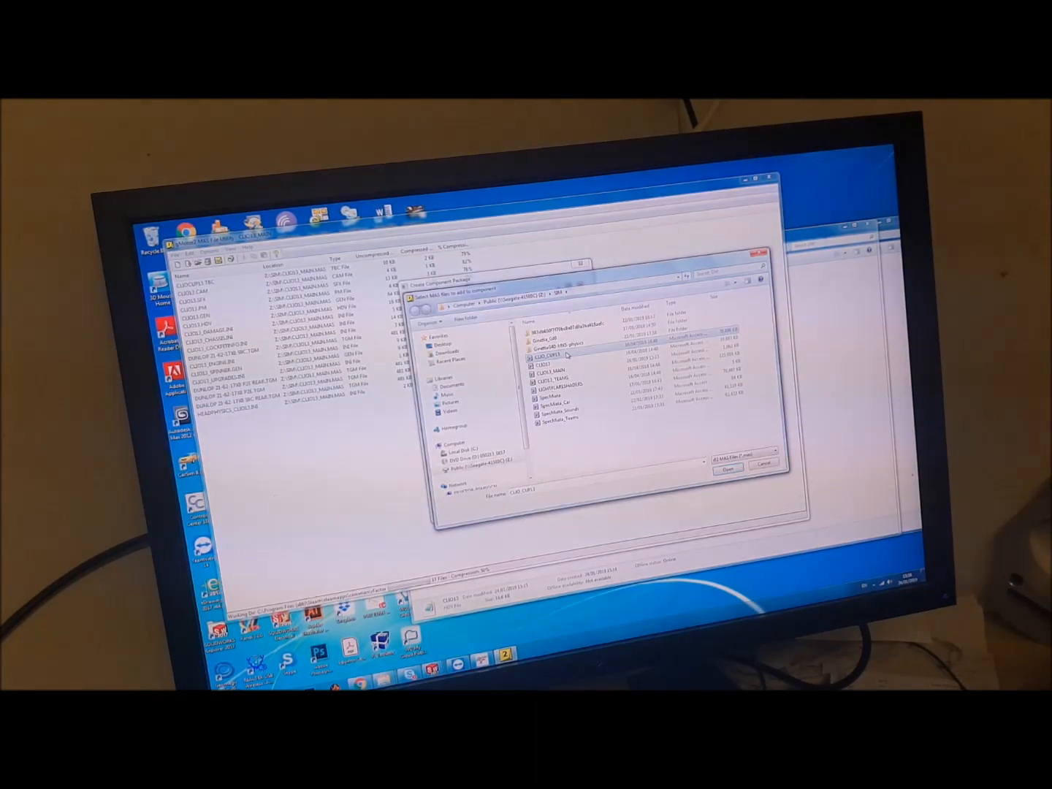
pyautogui.moveTo(563, 356)
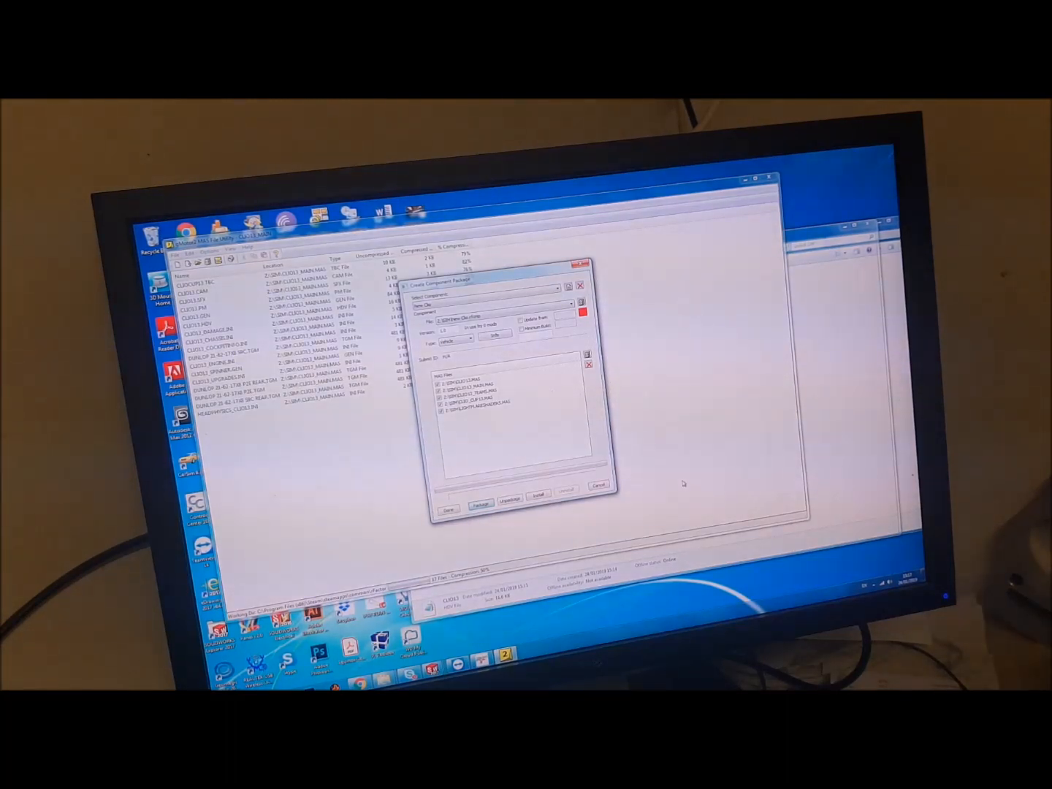
pyautogui.click(479, 504)
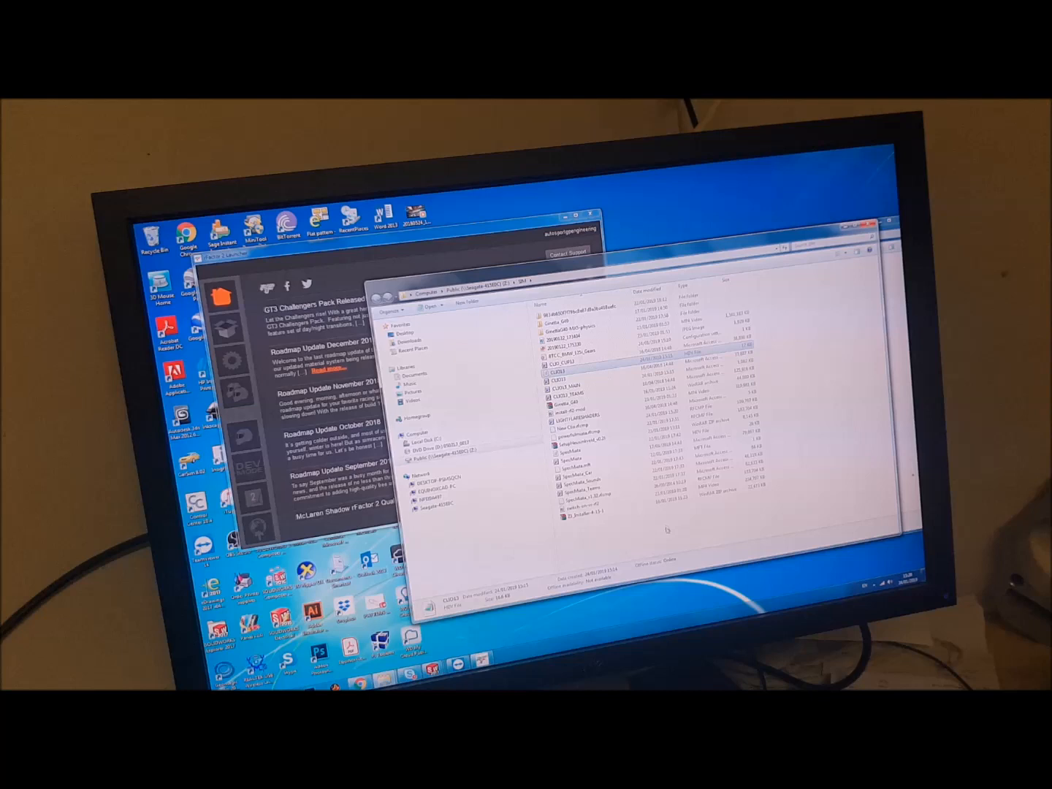
# - Sort the SIM folder by Date modified and select New Clio.rfcmp to view its details
pyautogui.rightClick(687, 526)
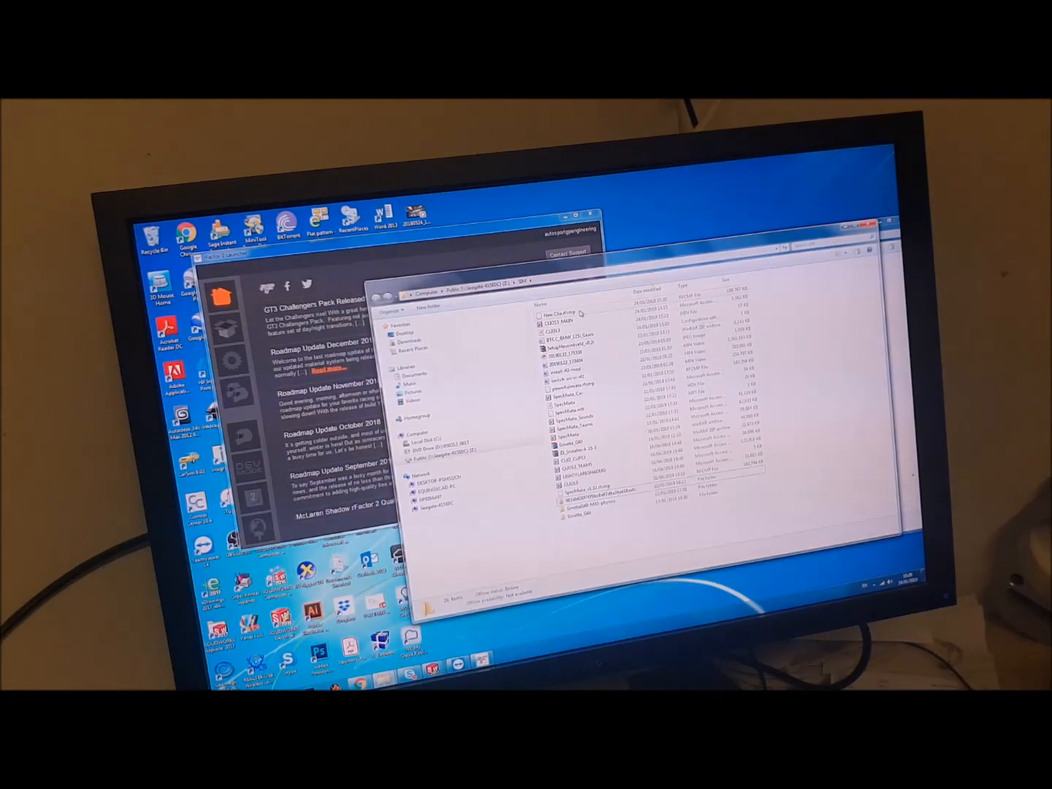
pyautogui.click(563, 291)
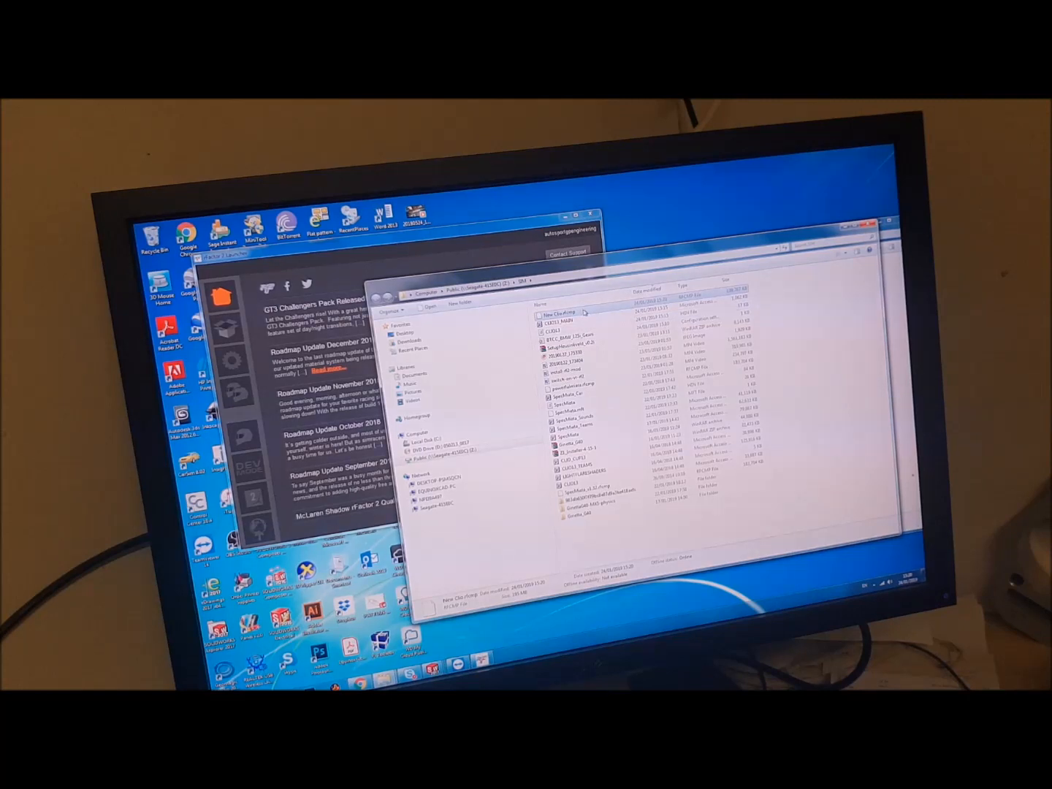